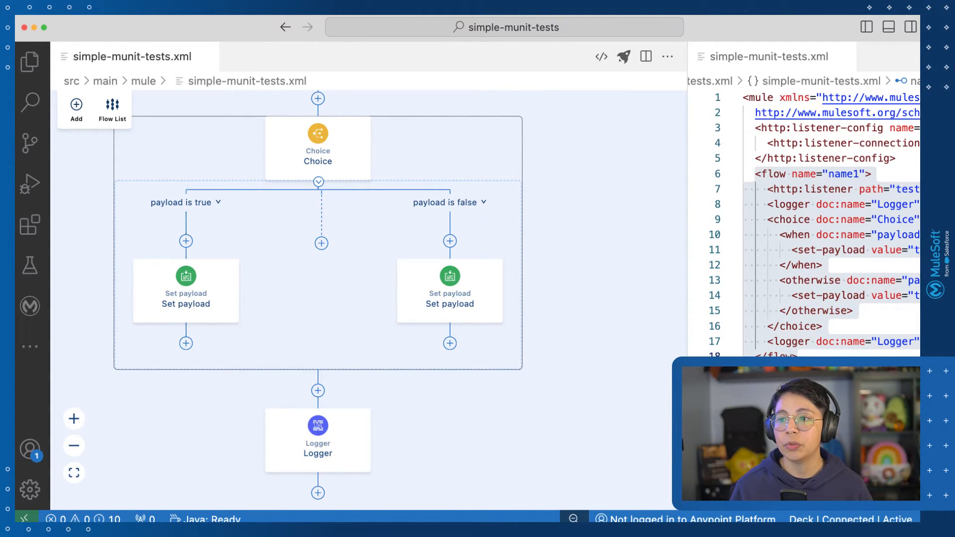
- Inspect the payload values of the true and false branches, then bring up the Explorer
left_click(185, 292)
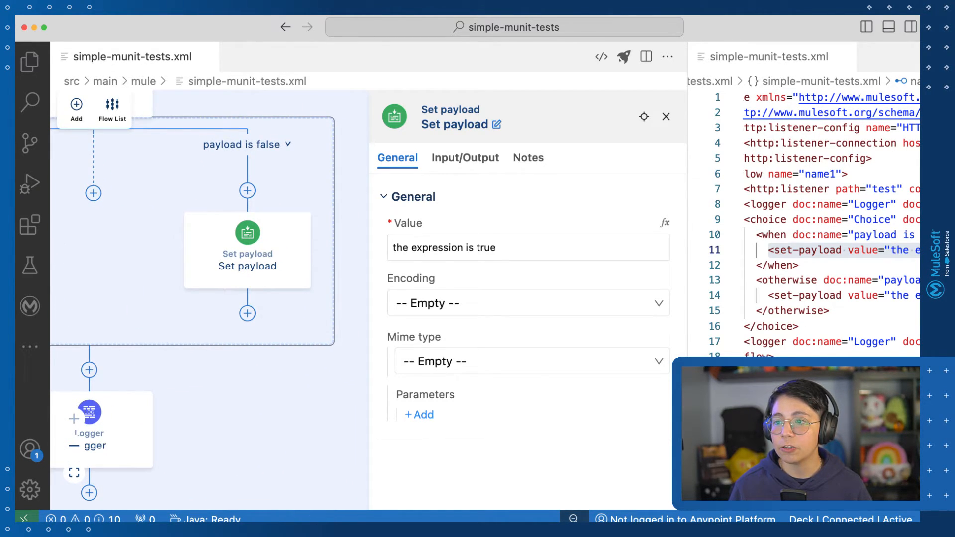
left_click(247, 233)
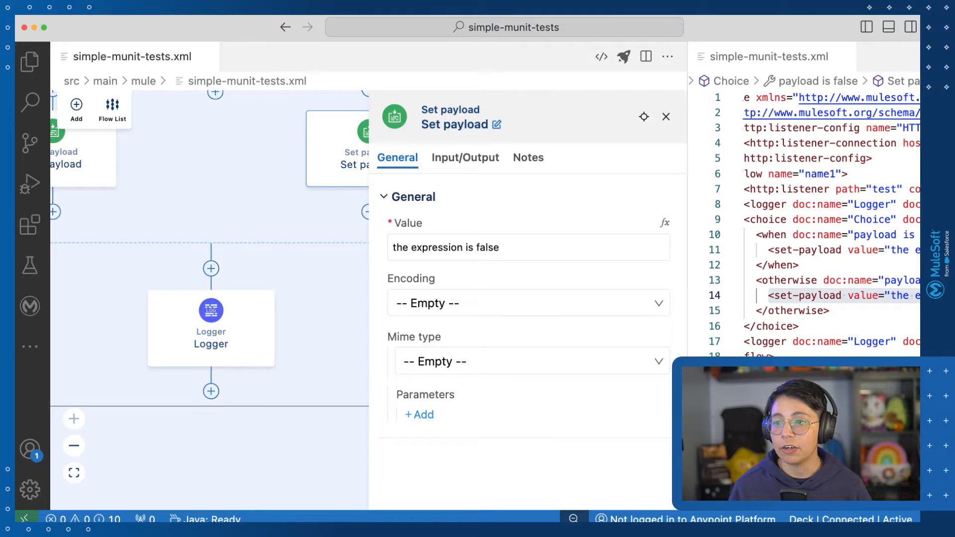
left_click(29, 61)
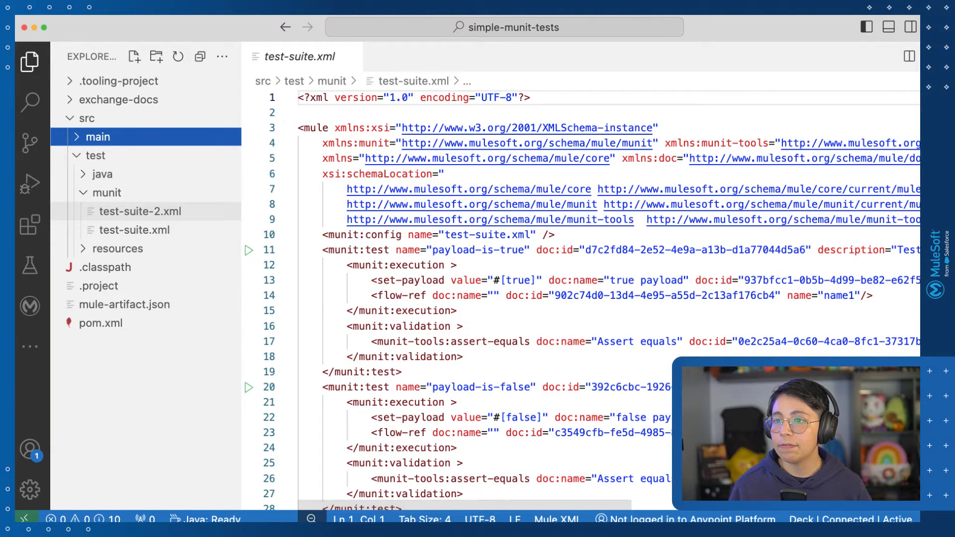
- Open test-suite.xml, scroll through its munit:test elements, and close it again
left_click(135, 230)
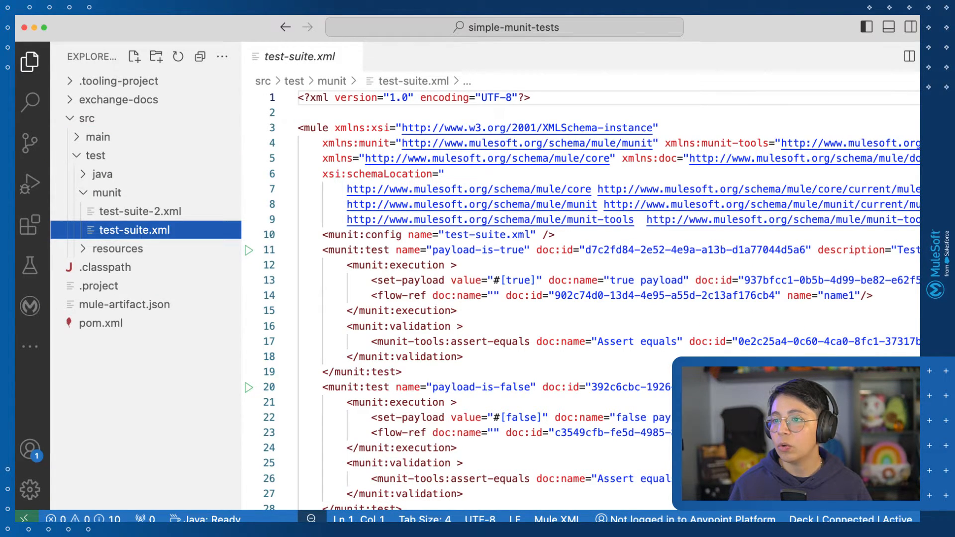
scroll("down", 3)
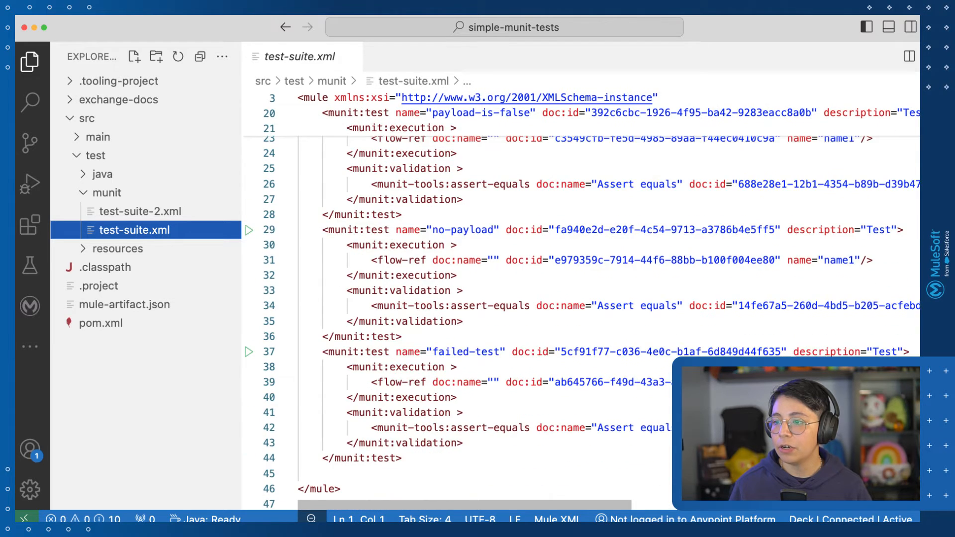
left_click(142, 211)
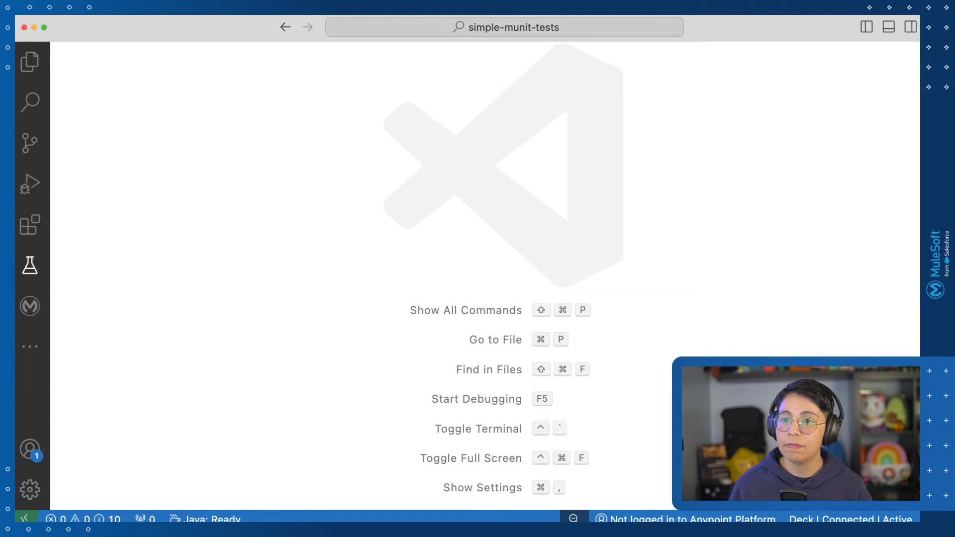
mouse_move(29, 265)
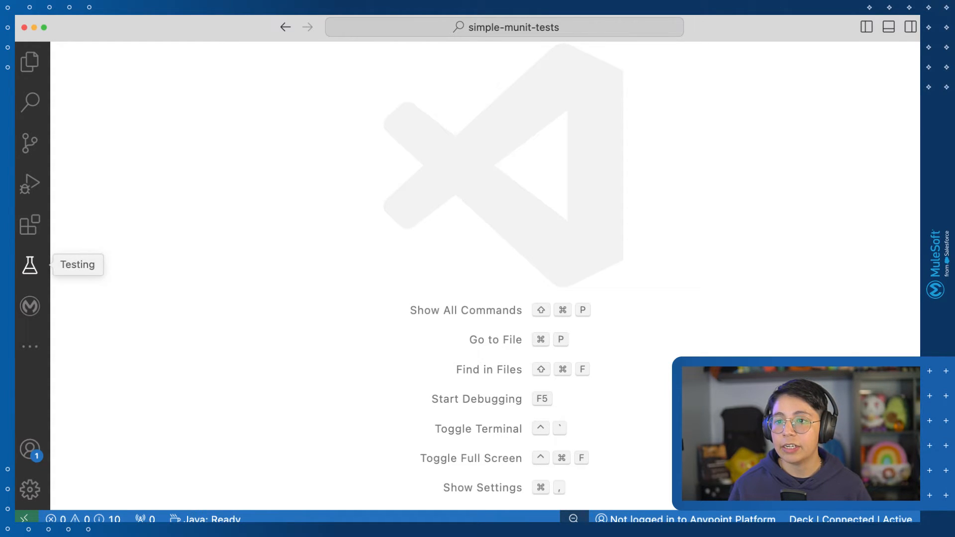
- Show the Testing view listing test-suite-2.xml and test-suite.xml with their MUnit tests
left_click(29, 265)
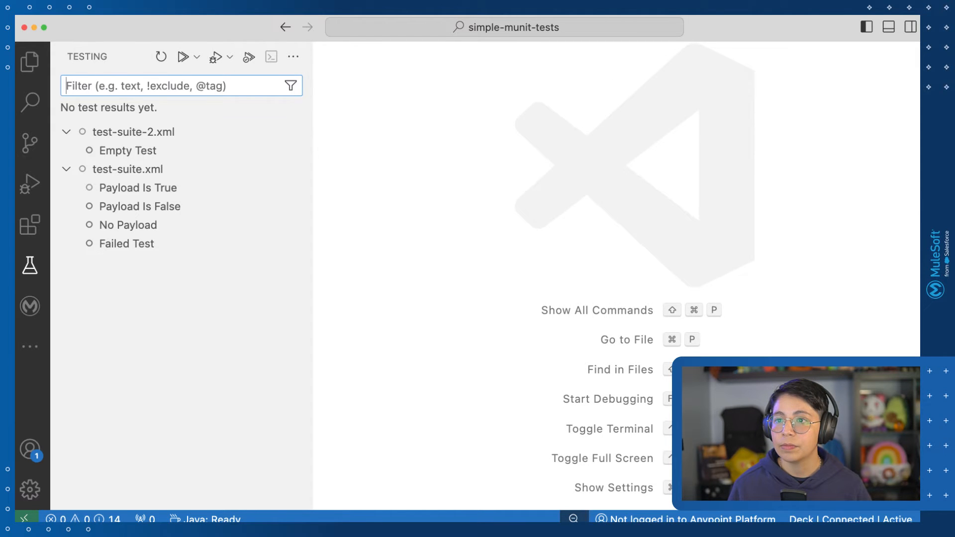
mouse_move(134, 131)
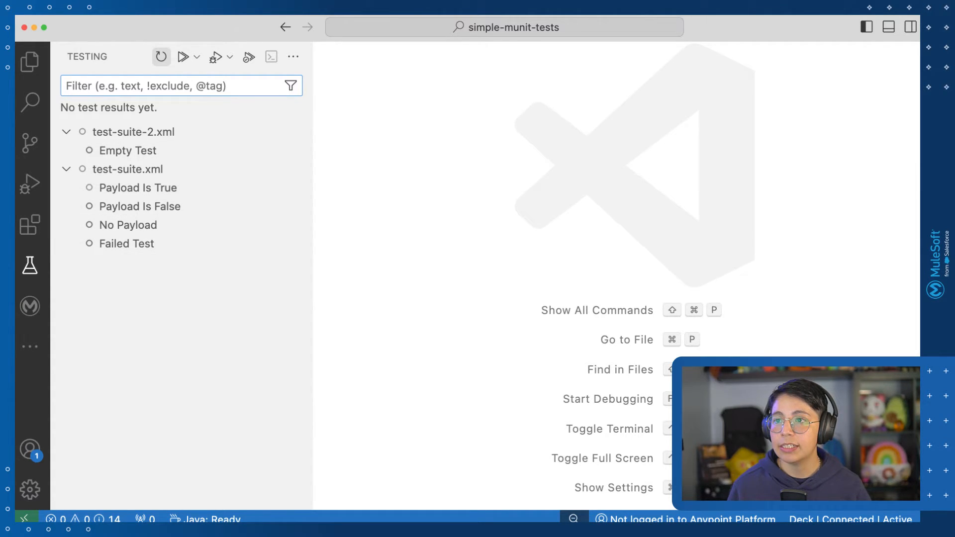
mouse_move(183, 56)
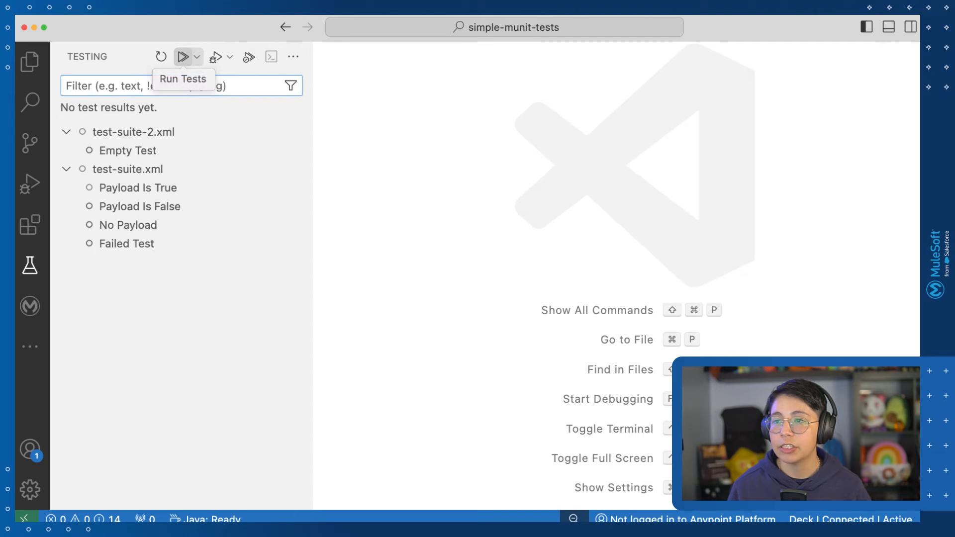
mouse_move(214, 56)
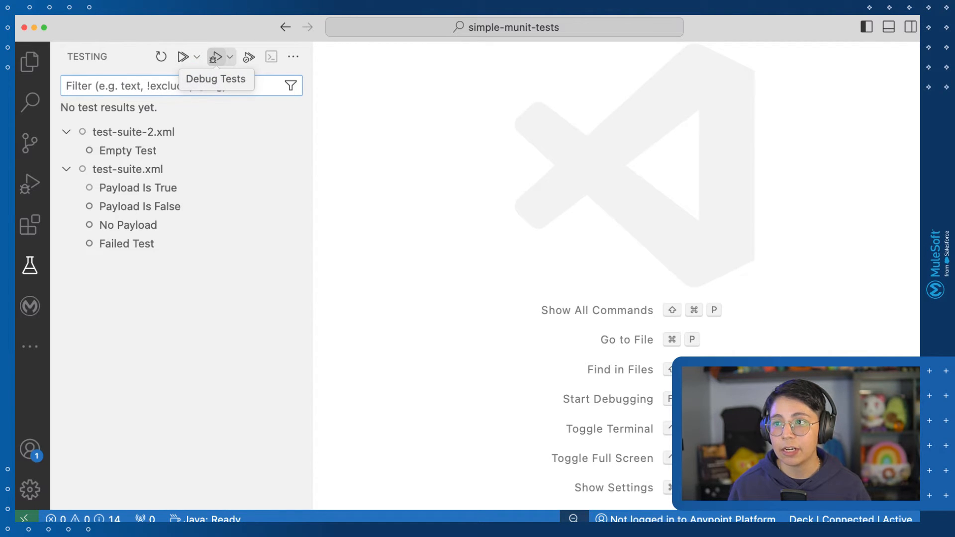
mouse_move(250, 57)
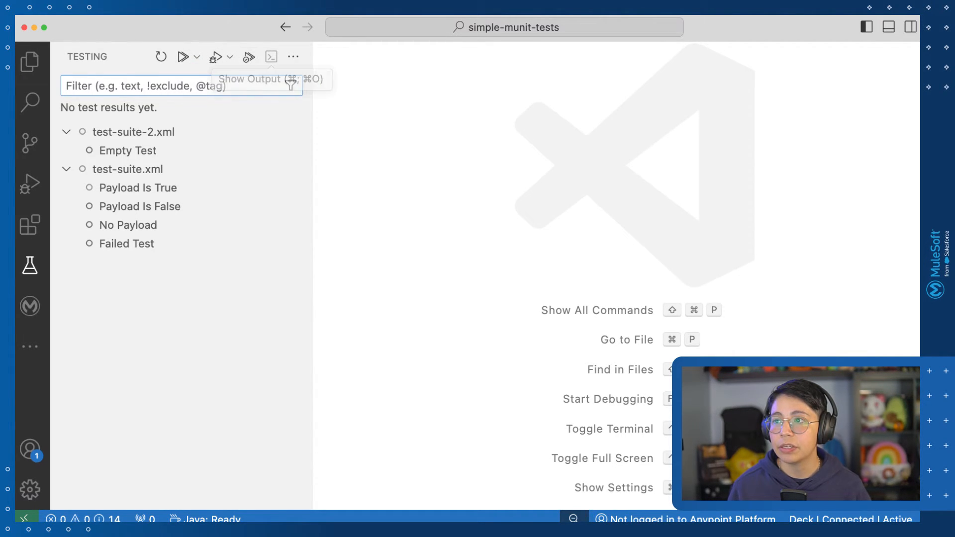
mouse_move(293, 57)
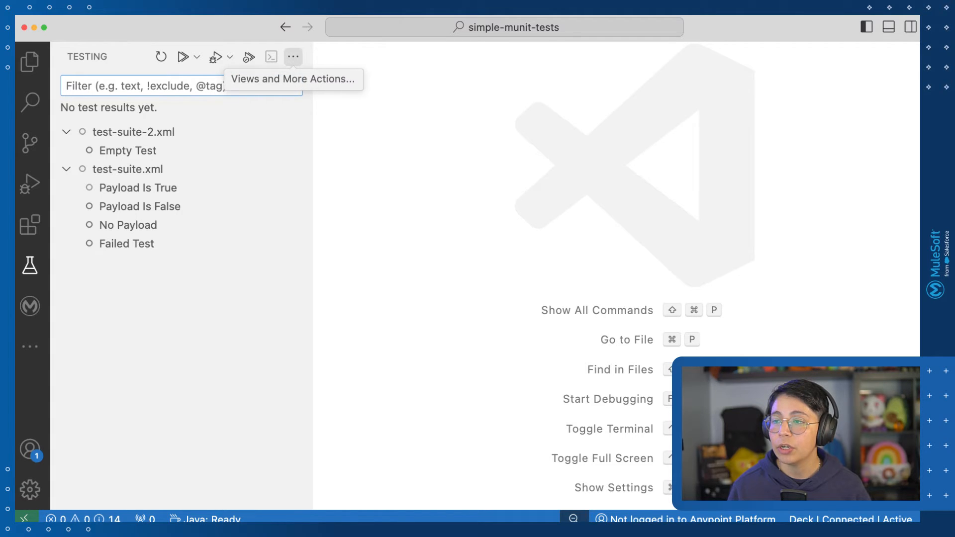
left_click(293, 57)
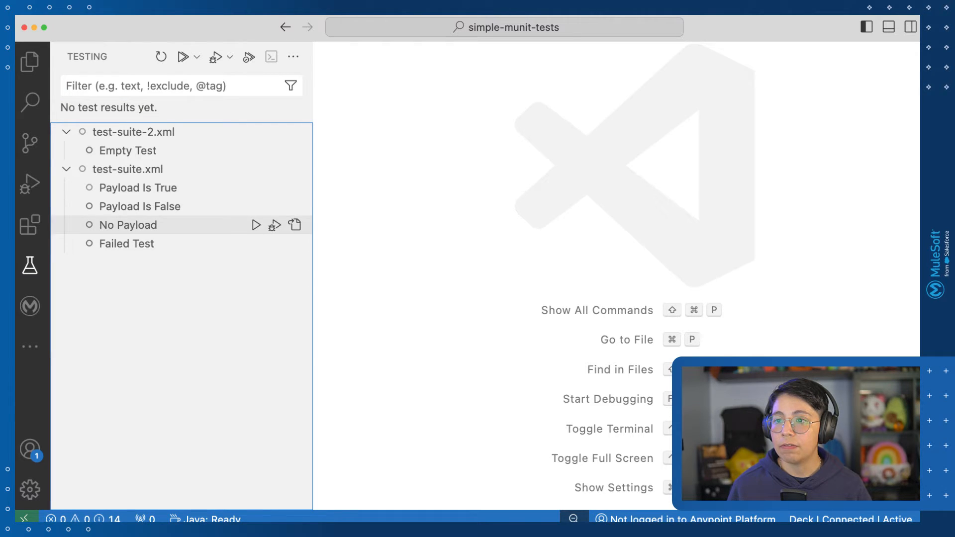
mouse_move(138, 188)
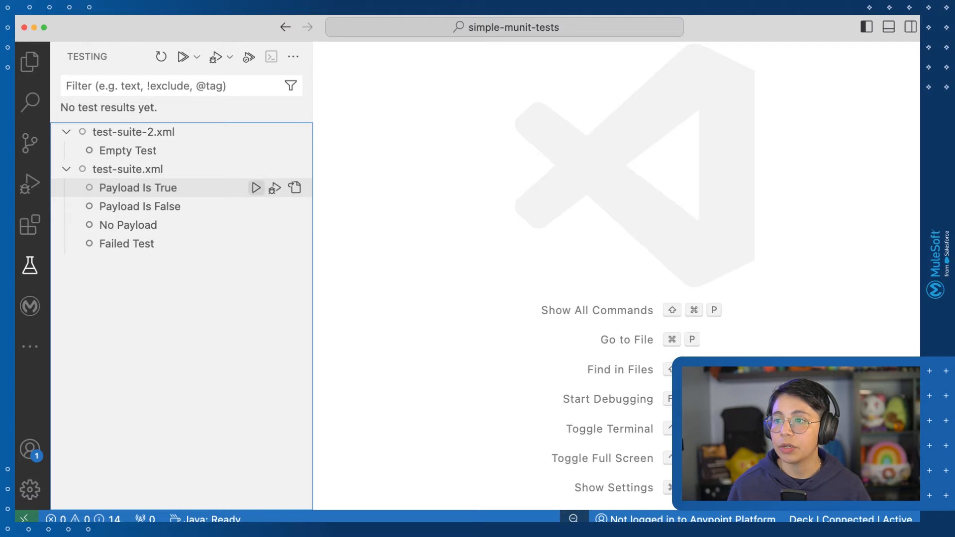
mouse_move(294, 188)
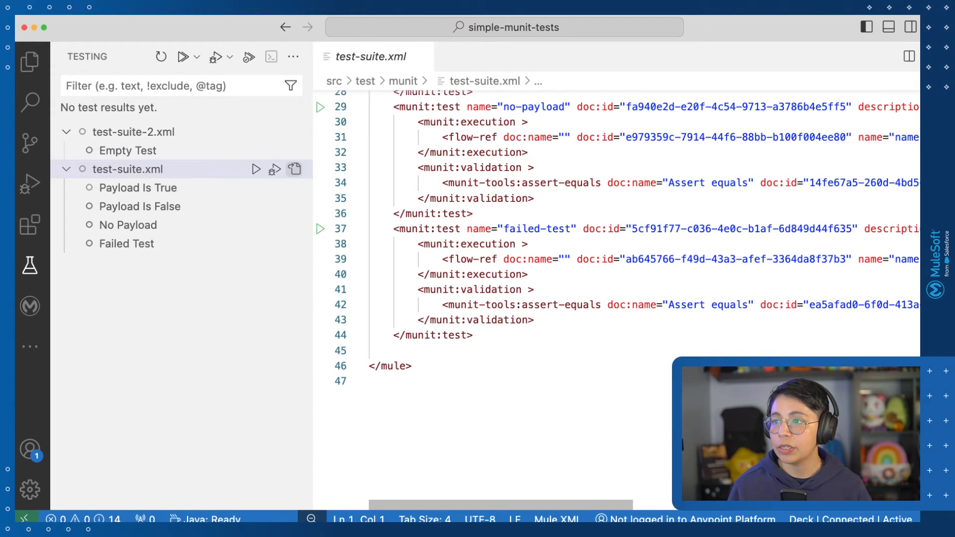
- Scroll test-suite.xml to the top and view run and breakpoint options for payload-is-true
scroll("up", 3)
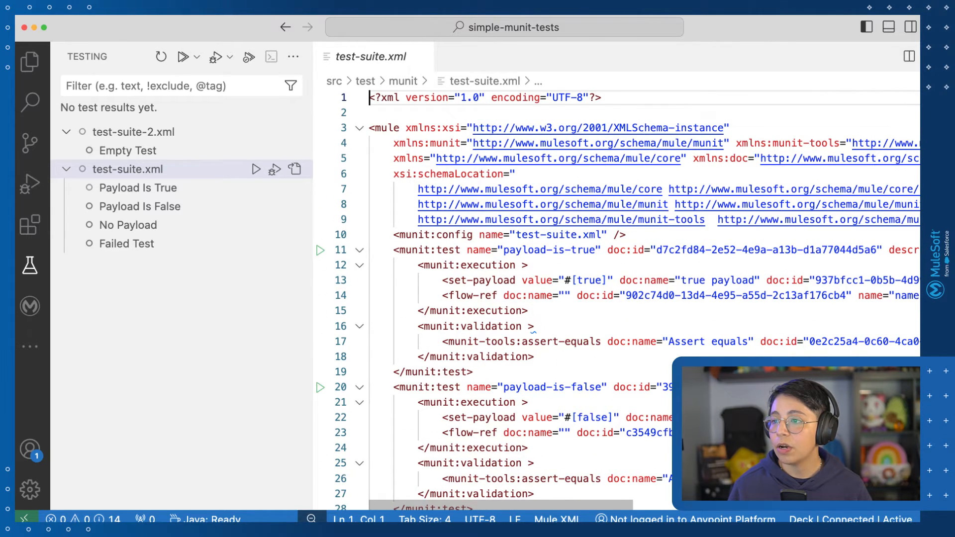
mouse_move(320, 250)
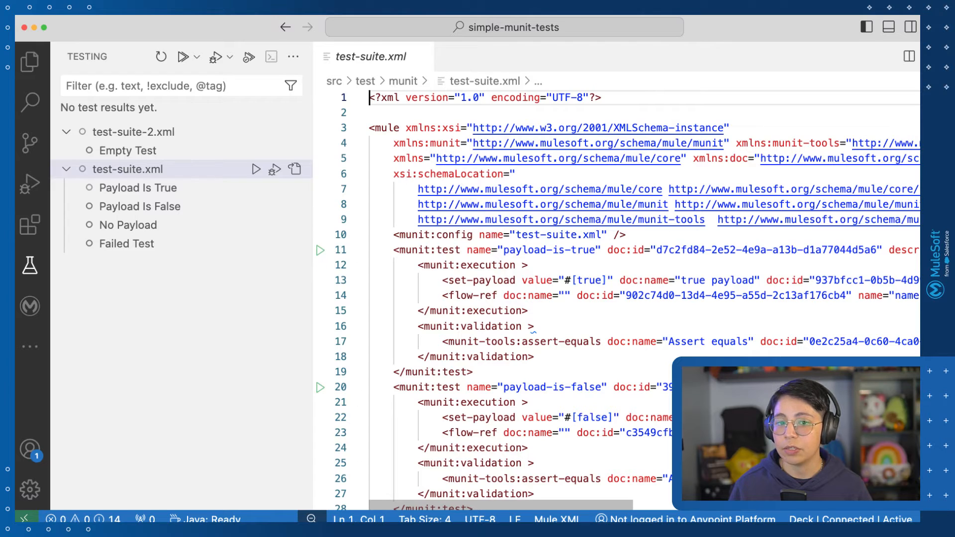
right_click(321, 250)
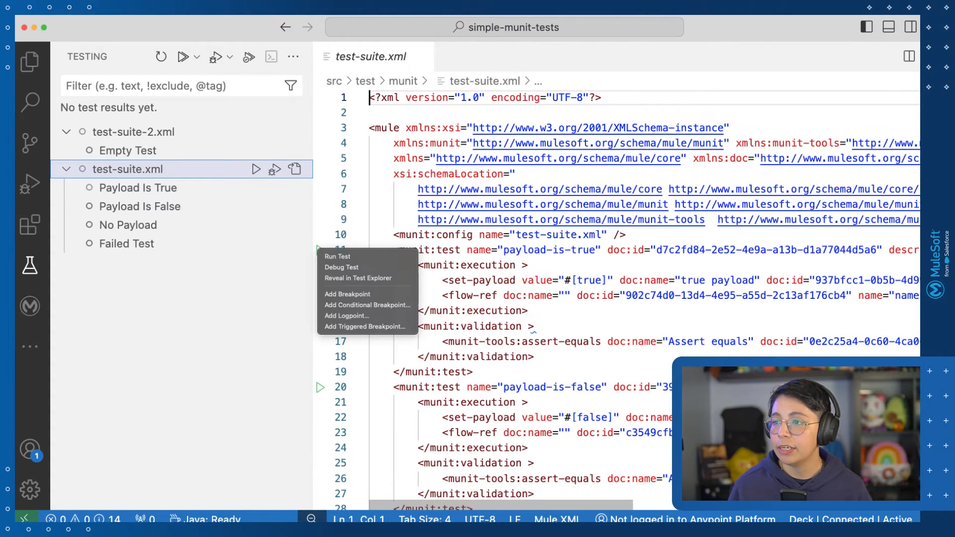
mouse_move(337, 256)
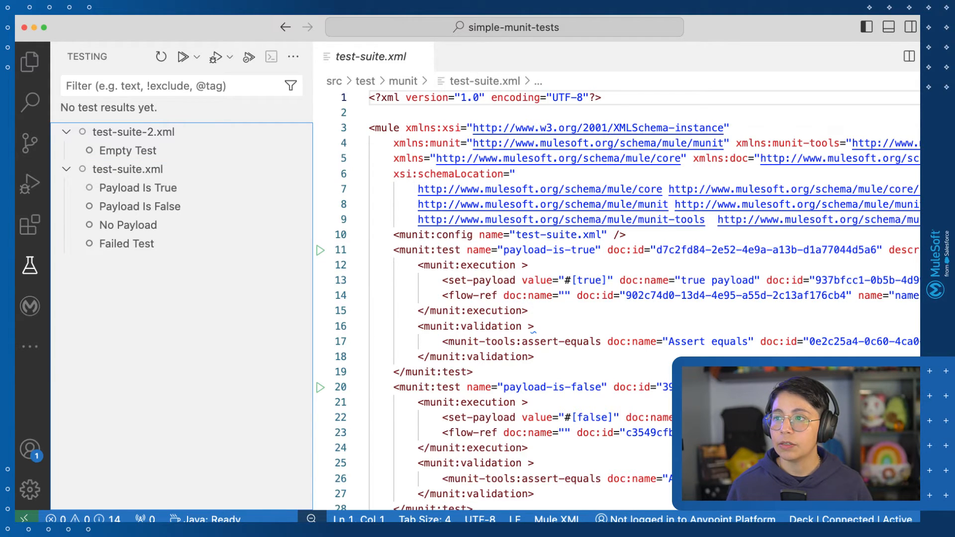
mouse_move(128, 170)
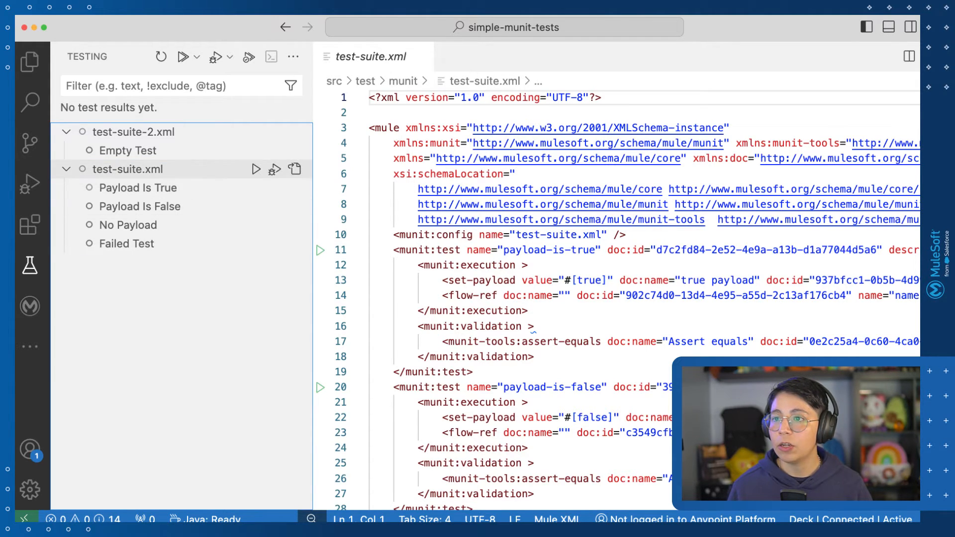
- Run all MUnit tests and watch the Terminal and Debug Console output
left_click(183, 56)
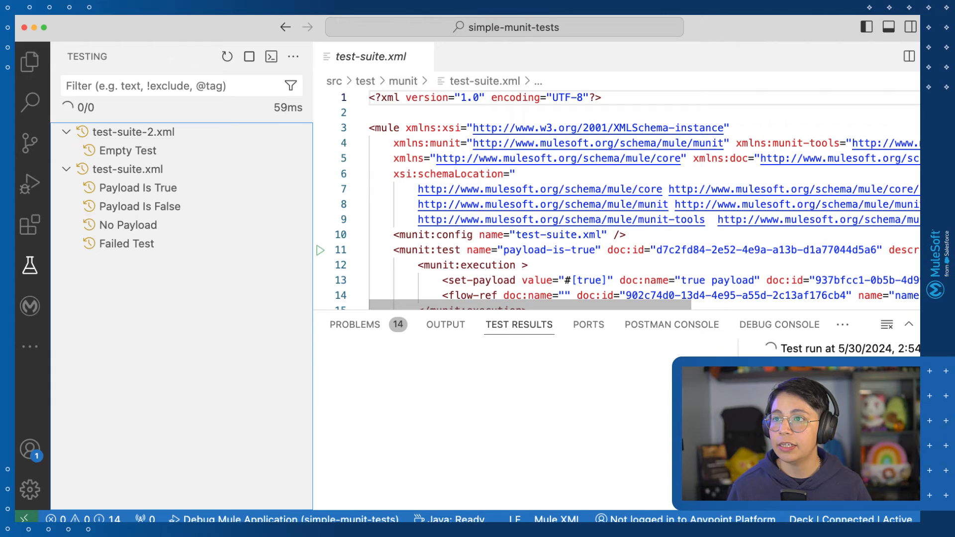
left_click(249, 55)
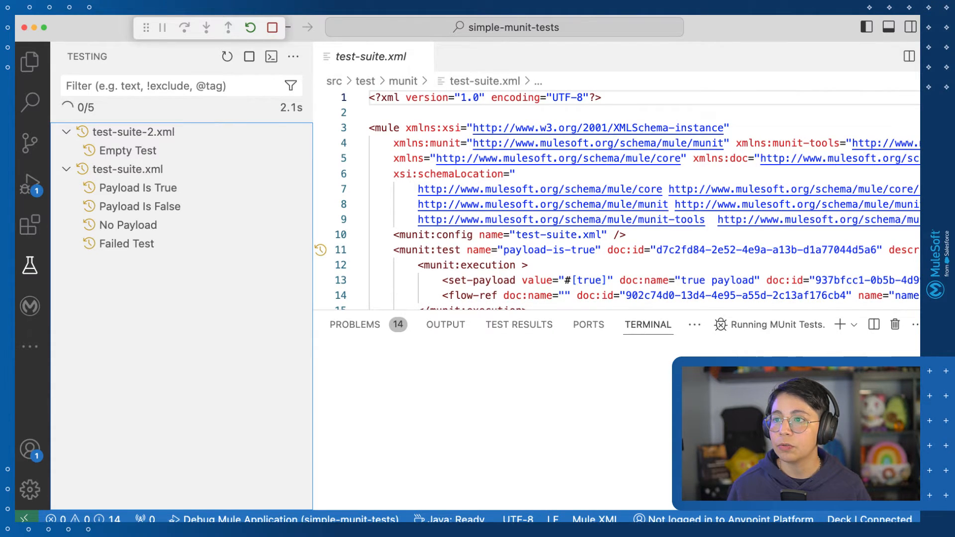
left_click(612, 324)
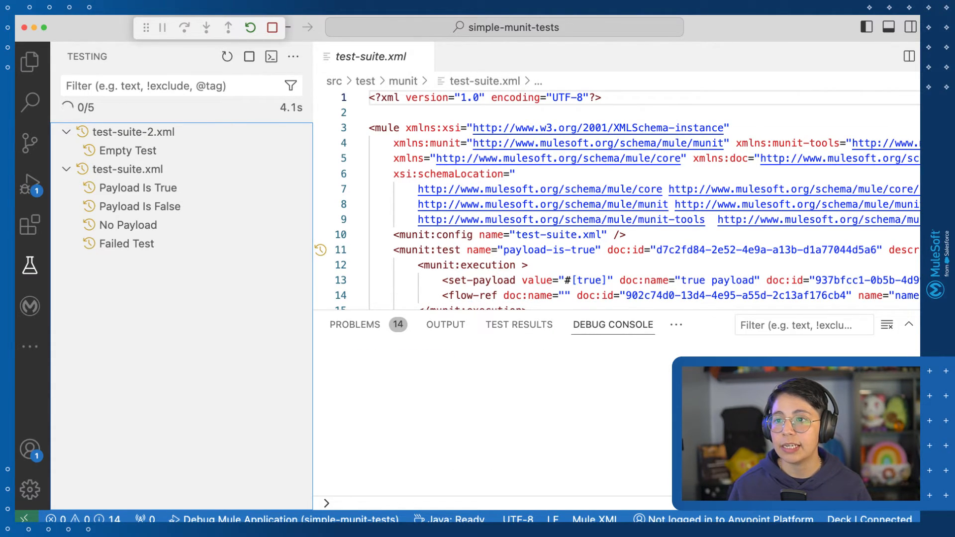
left_click(177, 57)
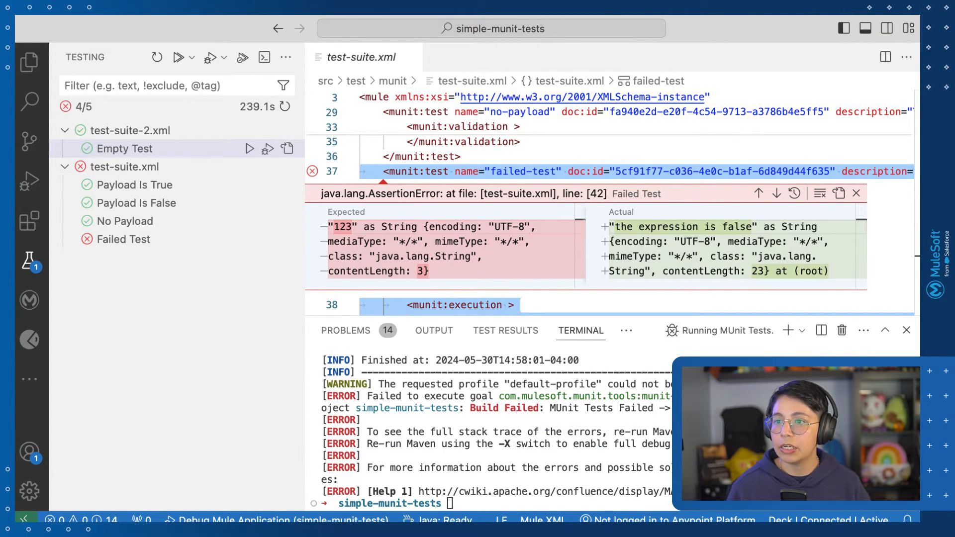
mouse_move(123, 239)
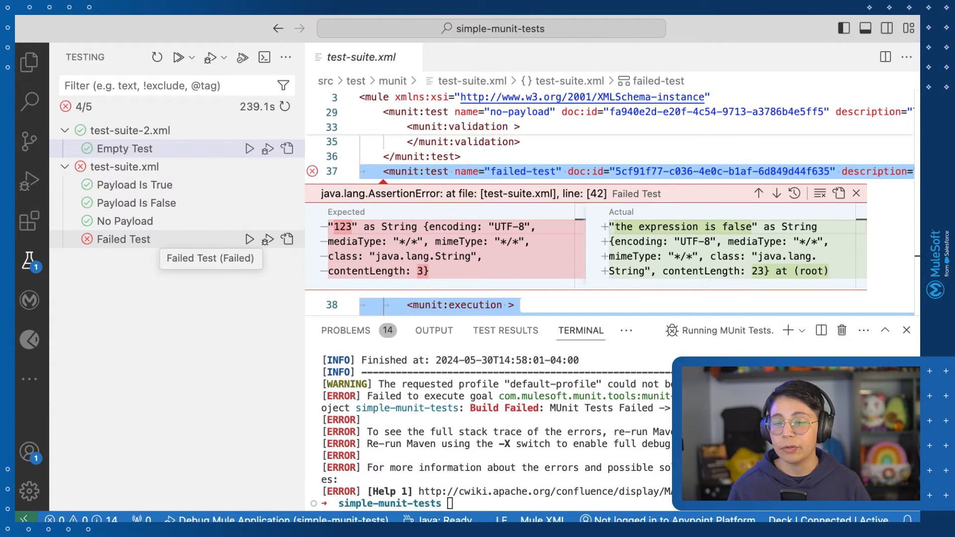
- Select Failed Test to see its expected-versus-actual assertion mismatch
left_click(122, 239)
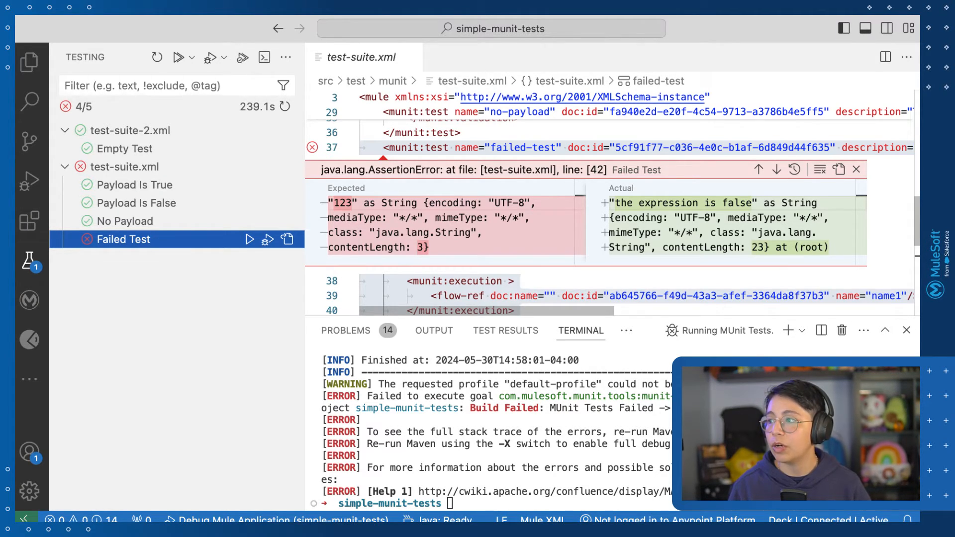
- Clear all test results and run only the test-suite-2.xml tests
left_click(286, 57)
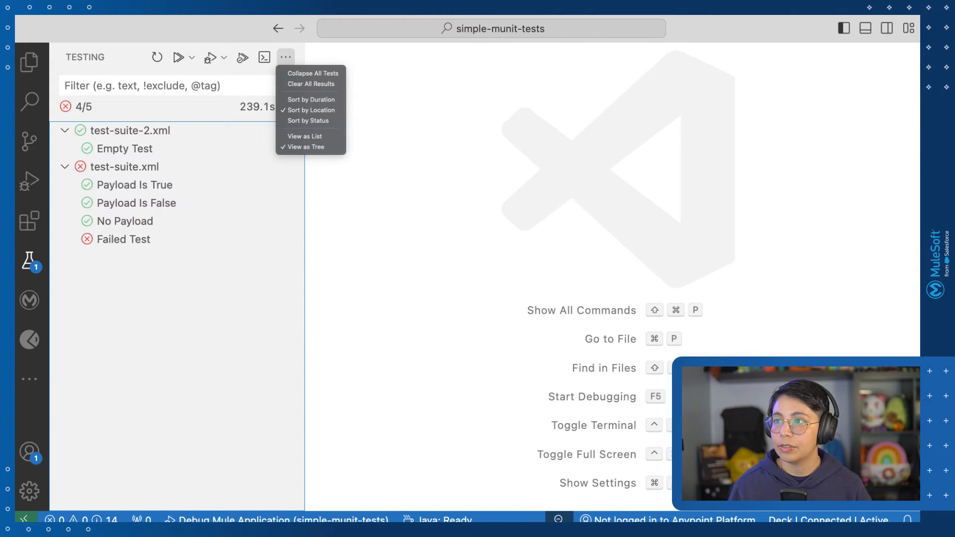
left_click(310, 83)
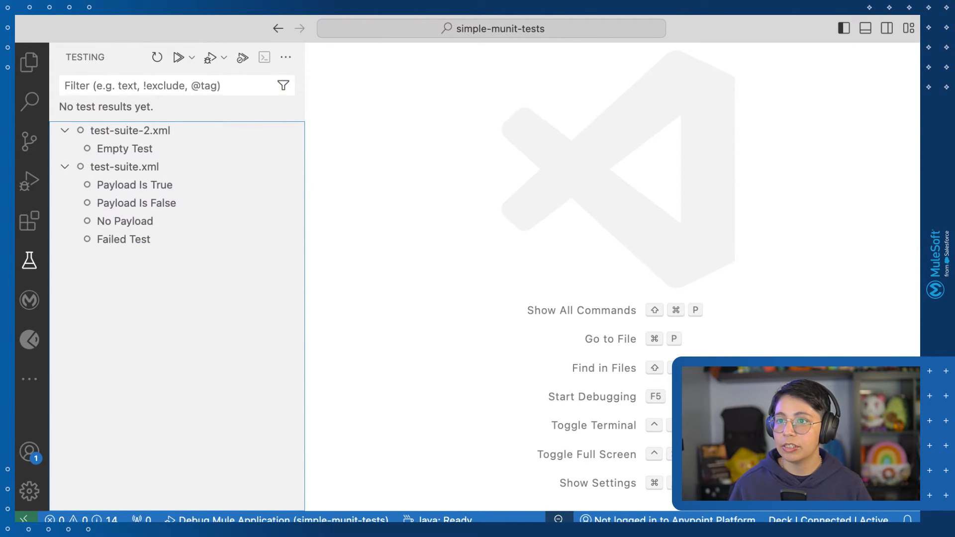
mouse_move(131, 130)
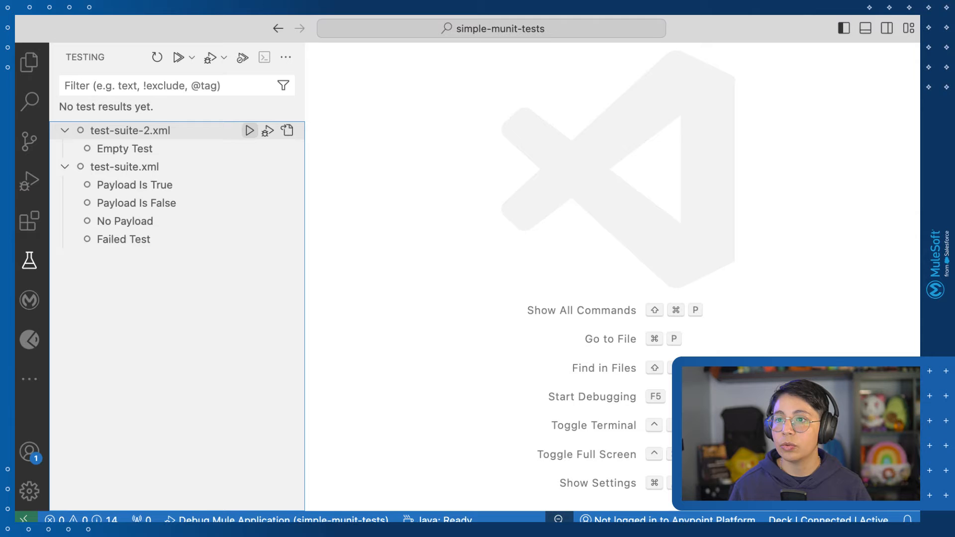
left_click(249, 130)
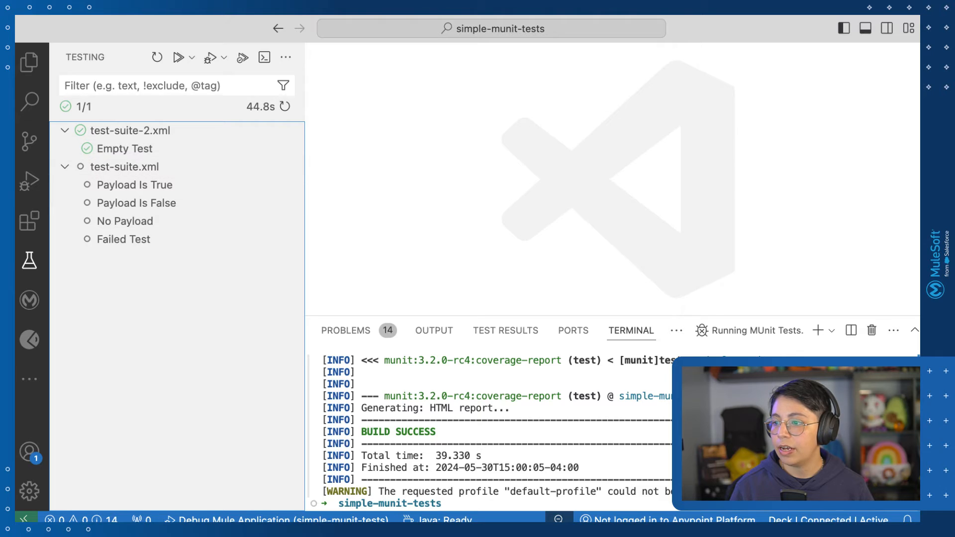
- Clear the results again and run Payload Is False individually, which passes
left_click(286, 58)
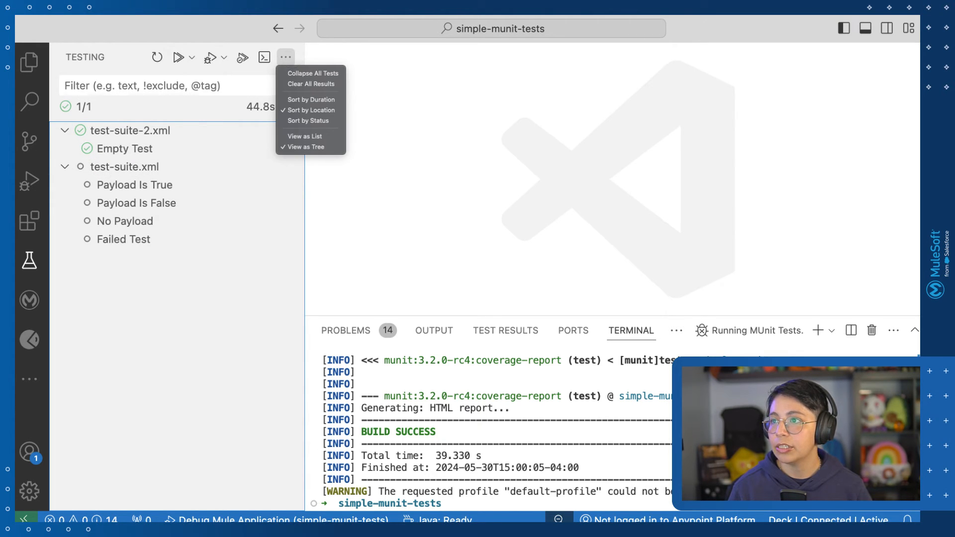
left_click(310, 84)
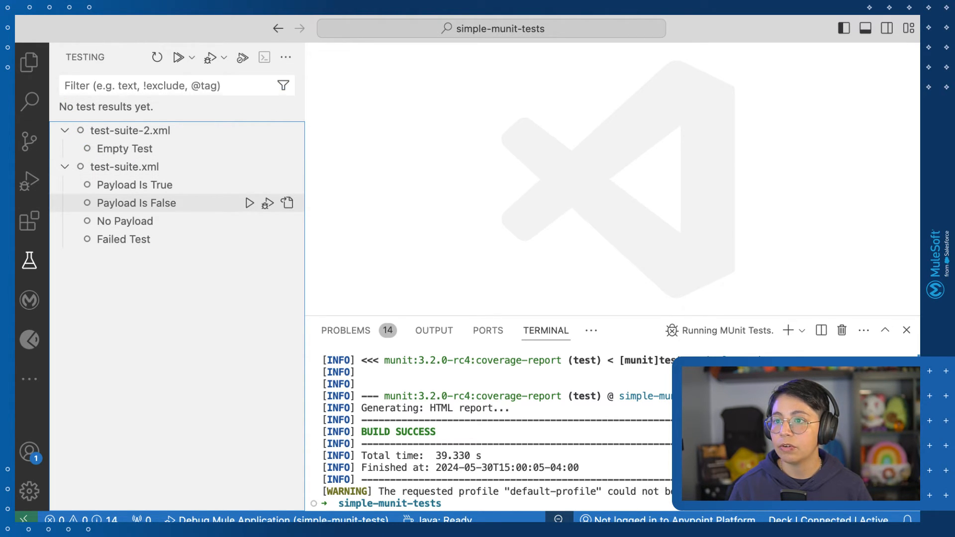
mouse_move(134, 185)
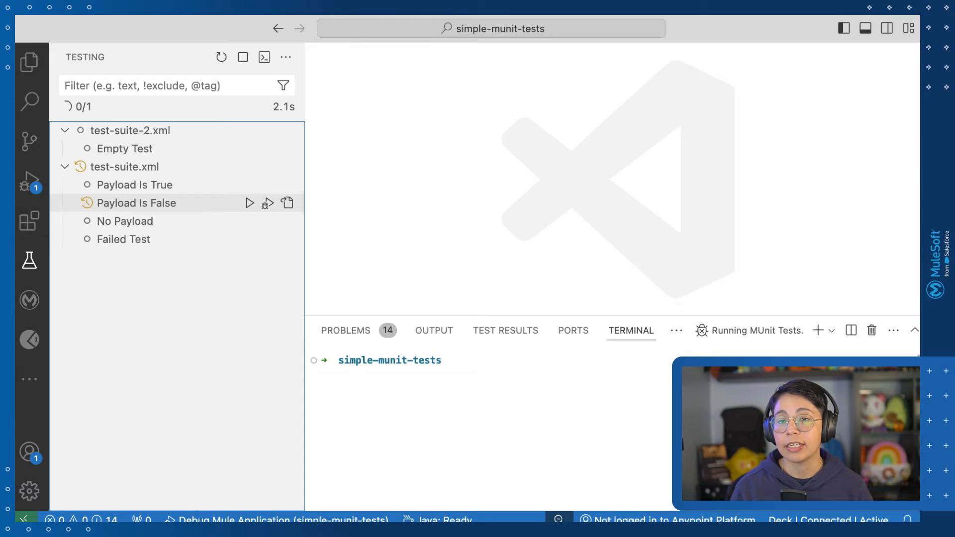
left_click(249, 203)
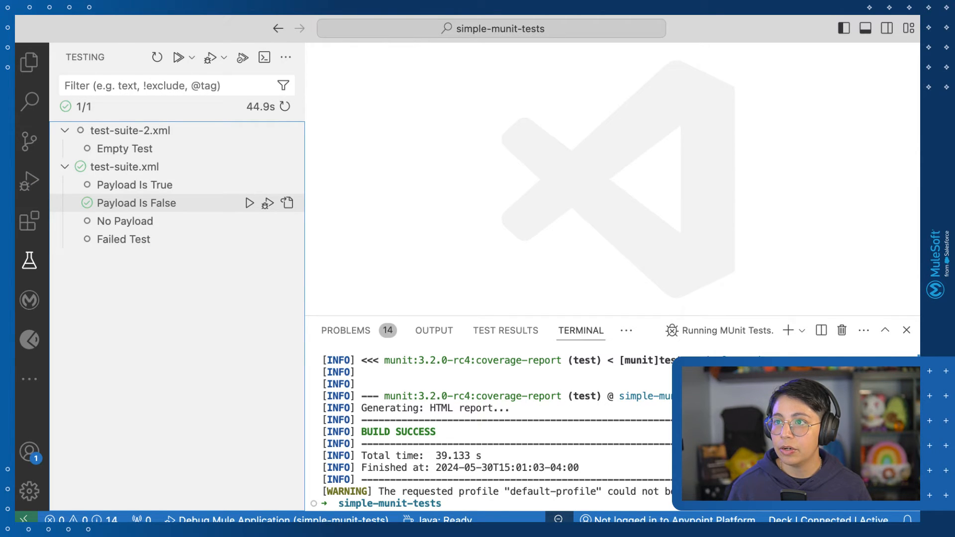
- Rerun all tests and compare the latest run with the earlier 3:00:18 PM run in Test Results
left_click(177, 57)
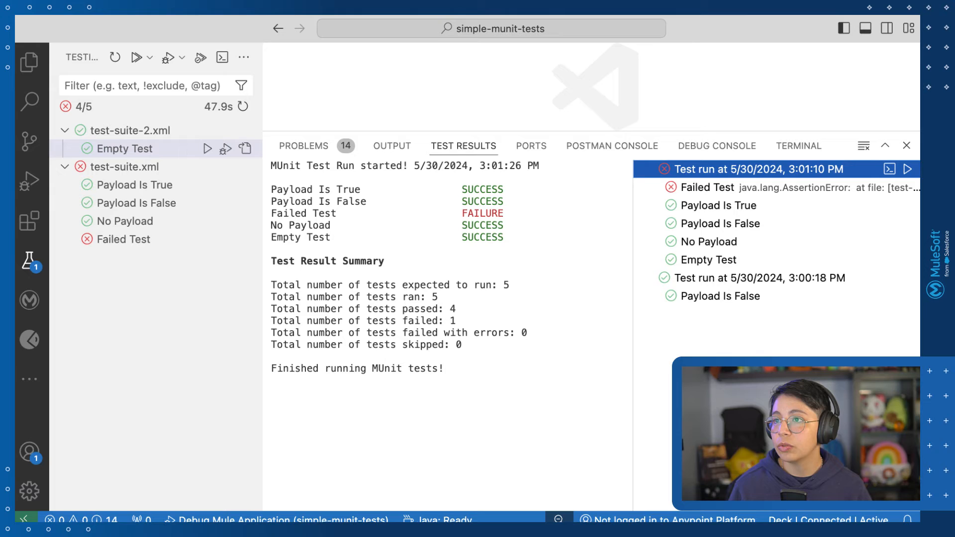
left_click(243, 58)
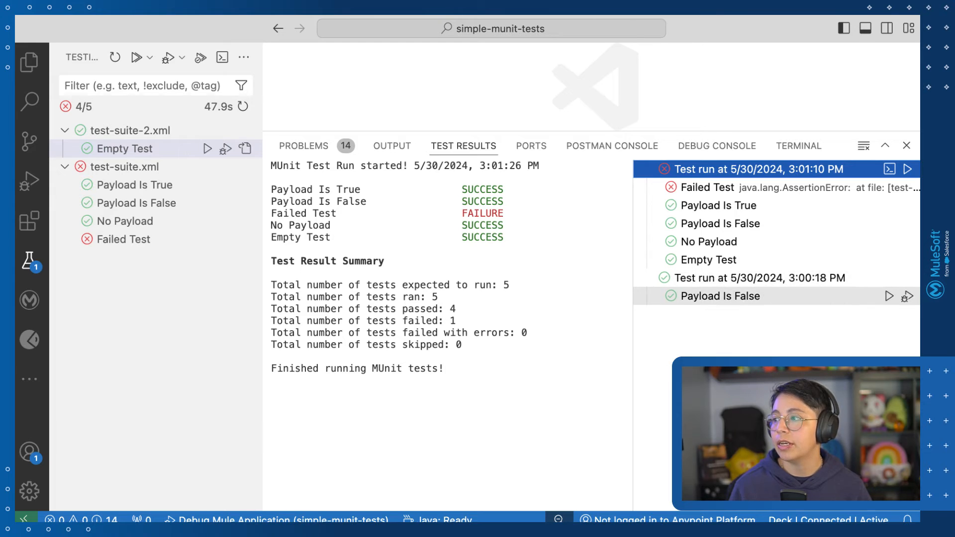
left_click(758, 278)
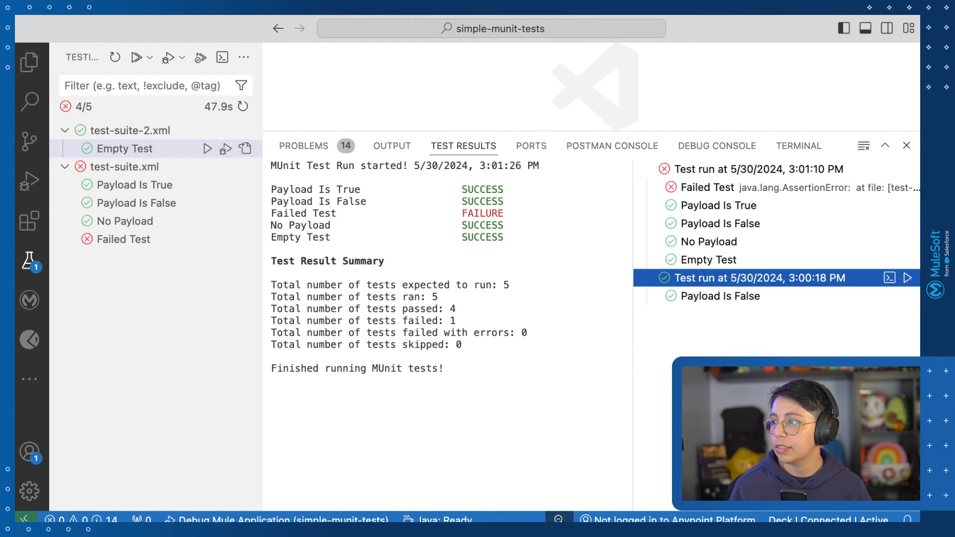
mouse_move(755, 169)
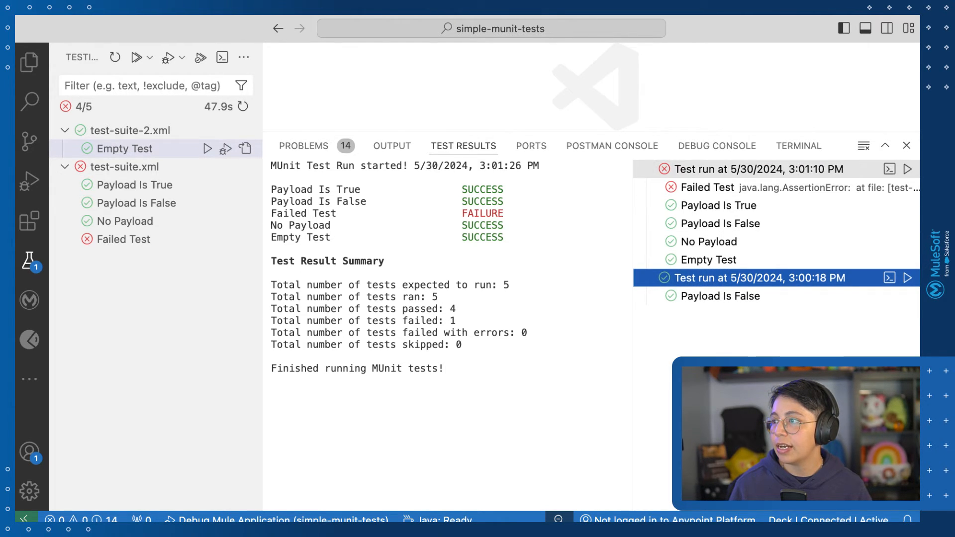
left_click(755, 169)
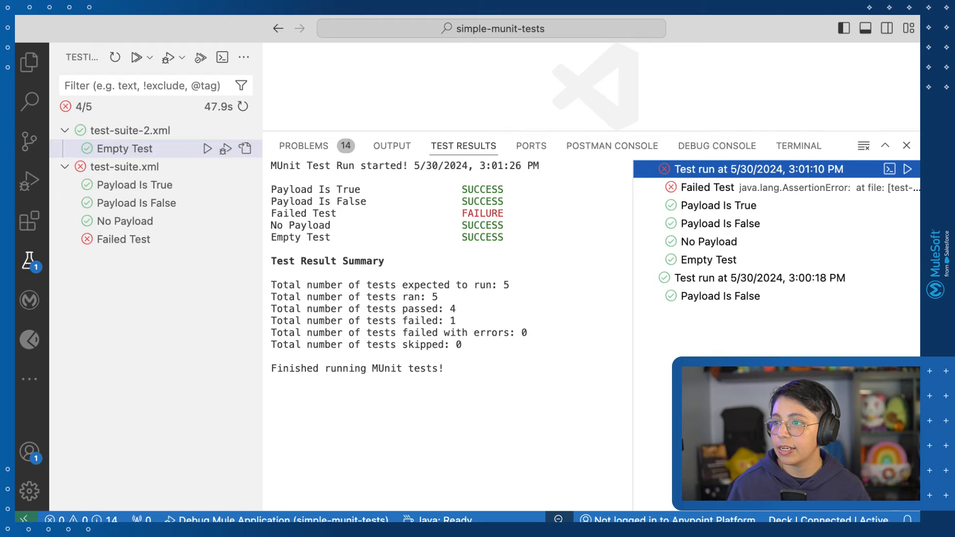
mouse_move(719, 204)
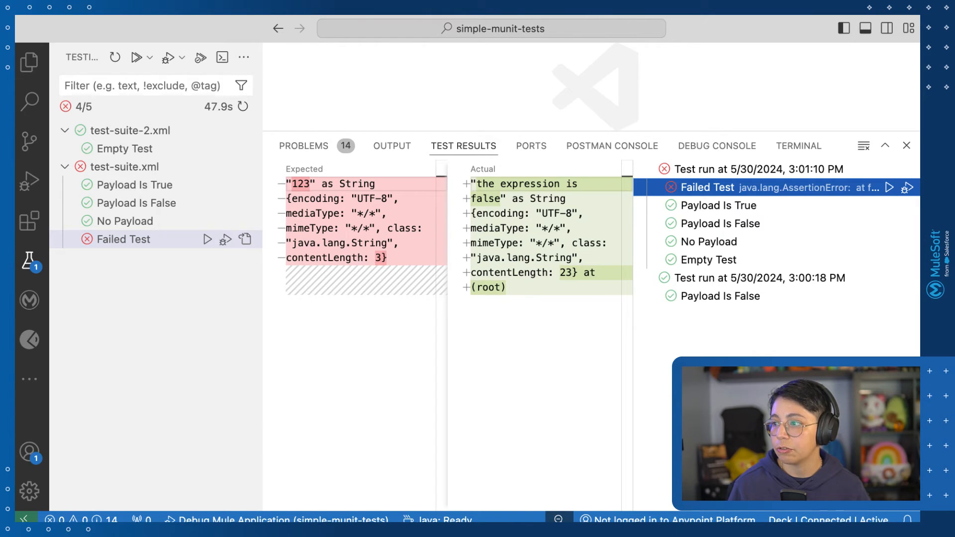
mouse_move(754, 169)
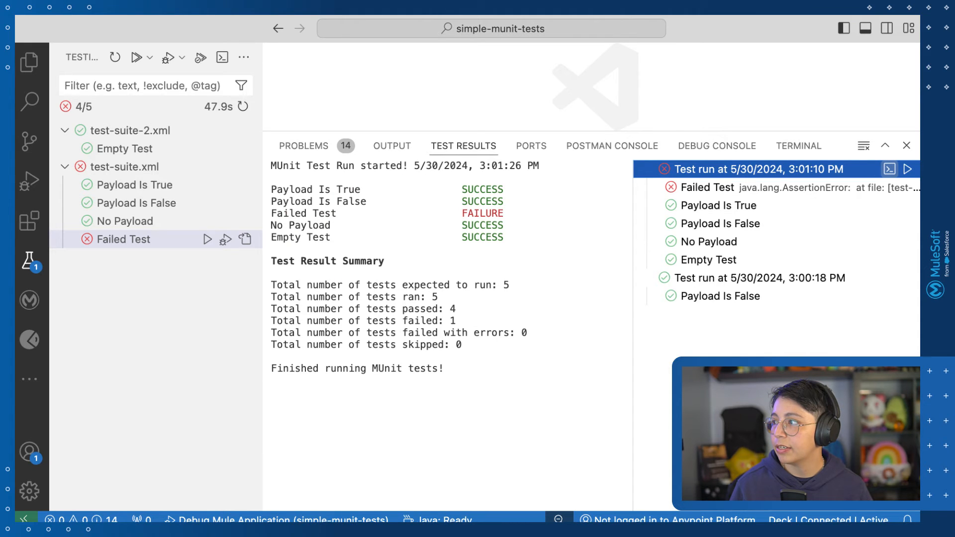
mouse_move(889, 169)
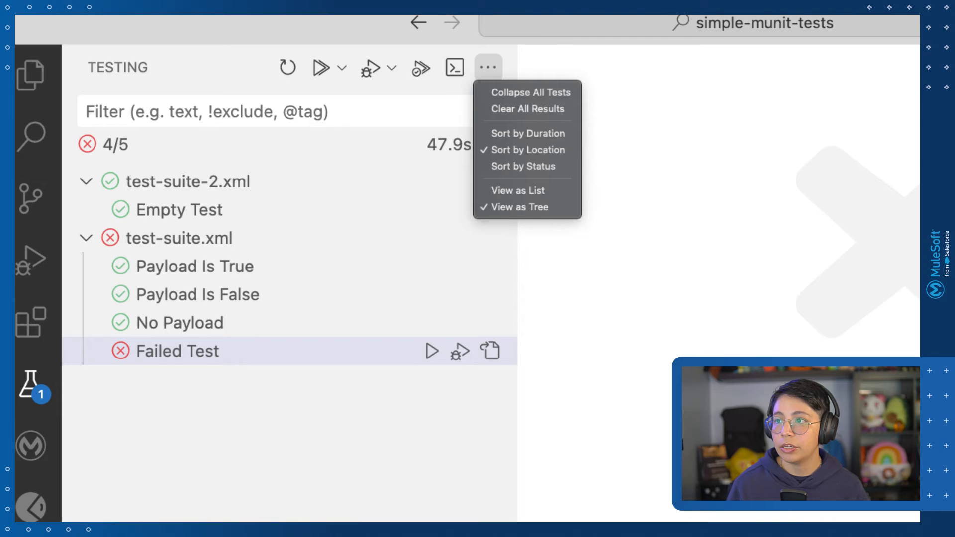
mouse_move(523, 166)
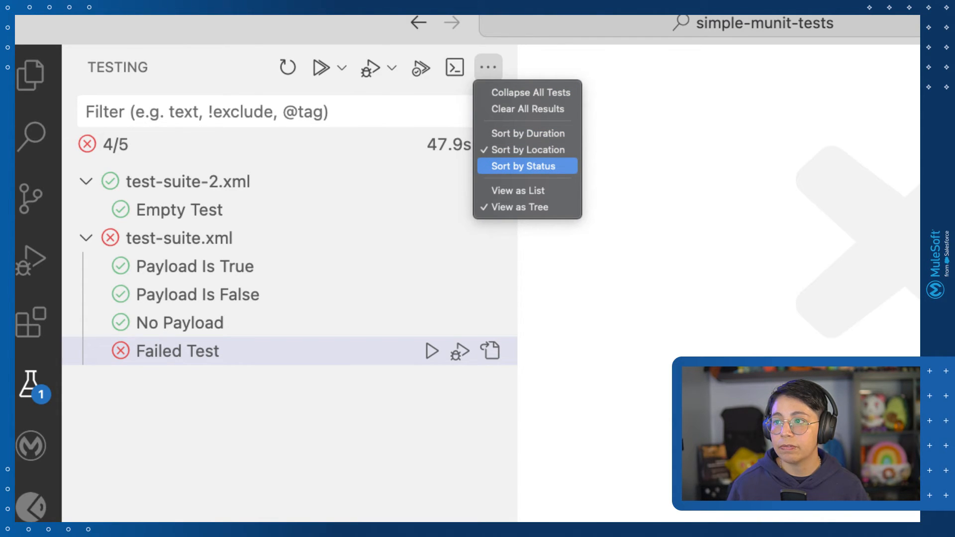
left_click(523, 166)
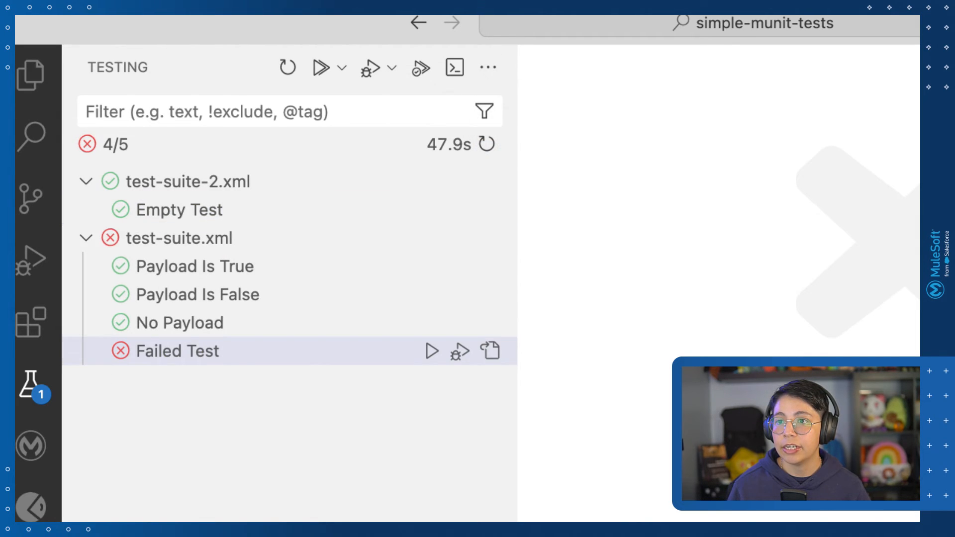
mouse_move(179, 238)
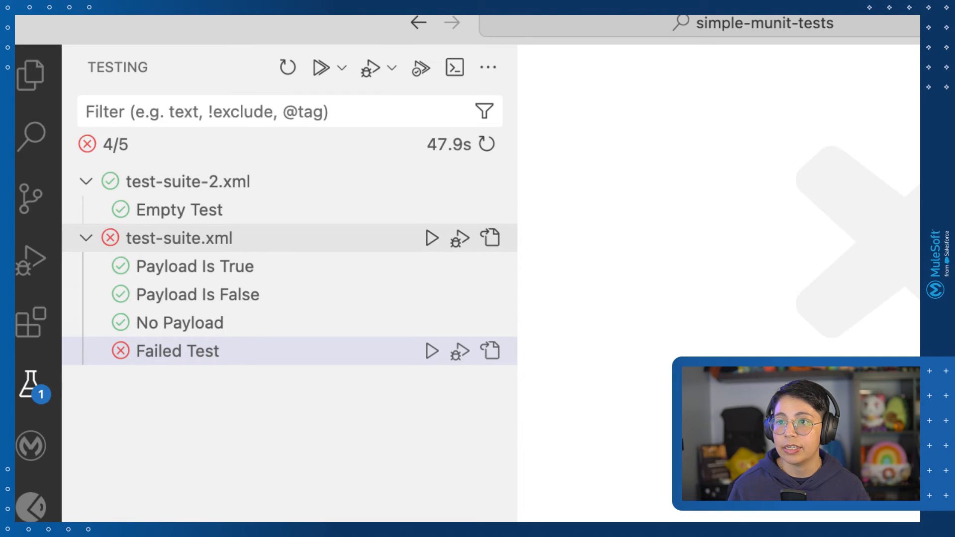
left_click(487, 67)
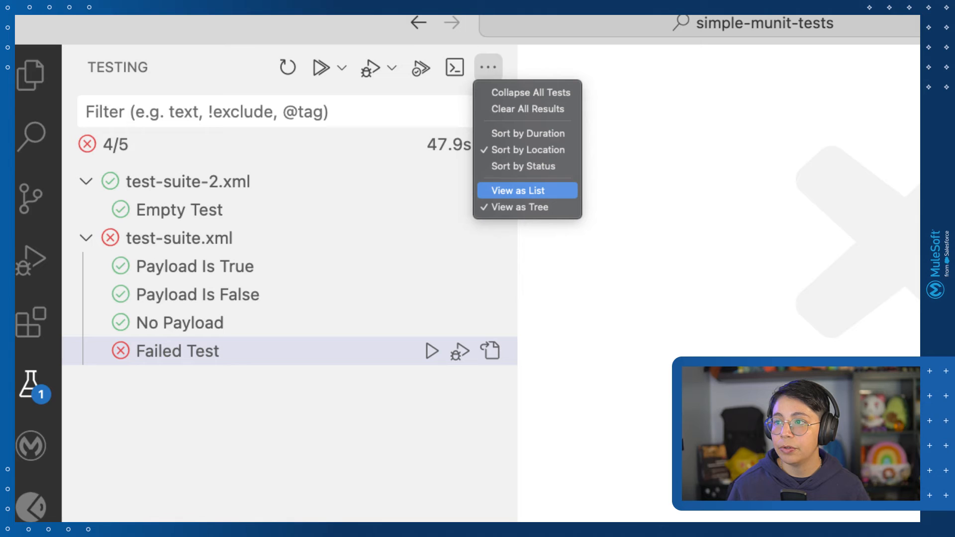
left_click(517, 190)
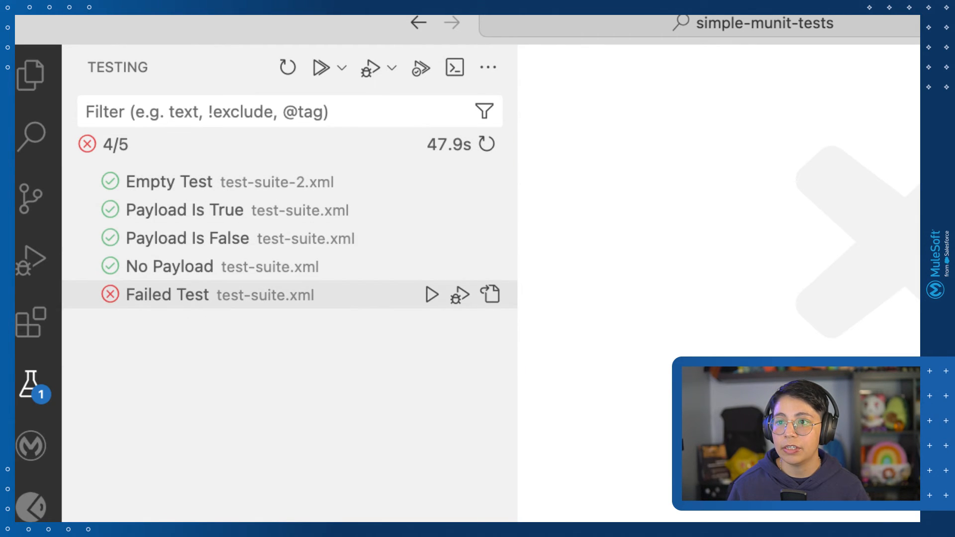
mouse_move(488, 67)
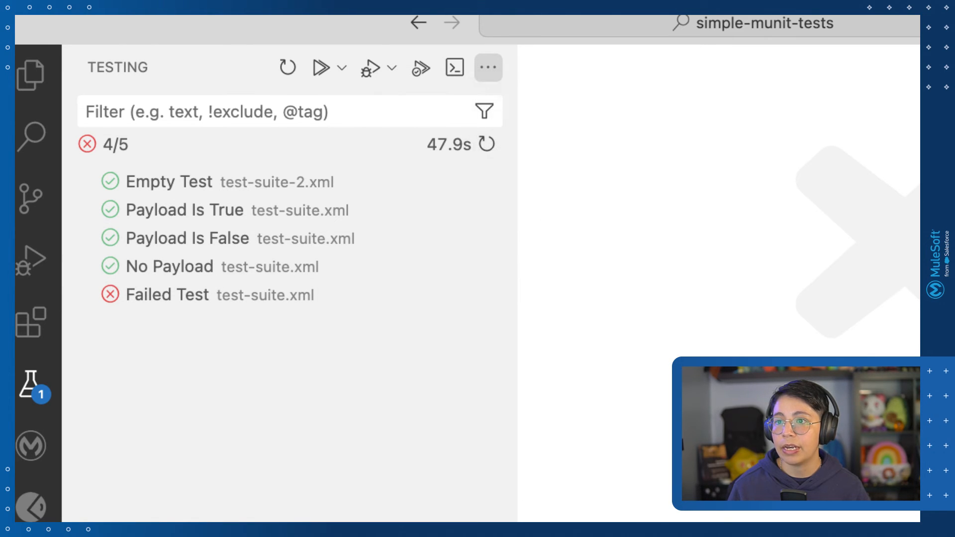
left_click(488, 67)
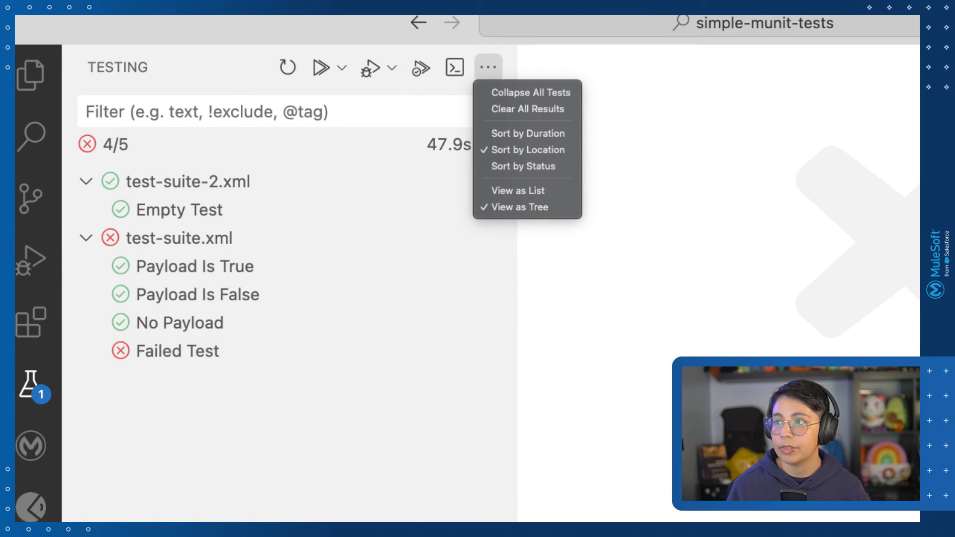
- Clear results and set breakpoints on test-suite.xml line 13 and the flow's line 11
left_click(527, 110)
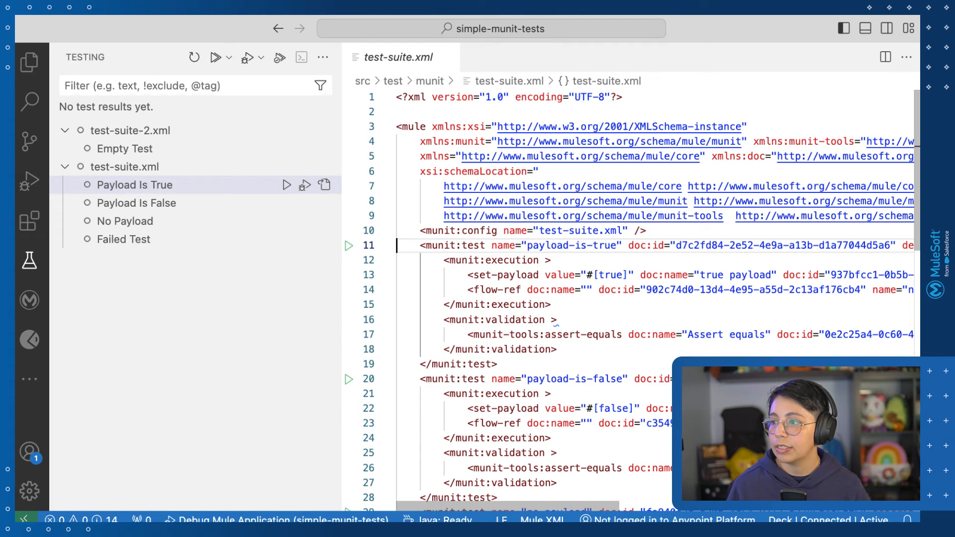
left_click(349, 276)
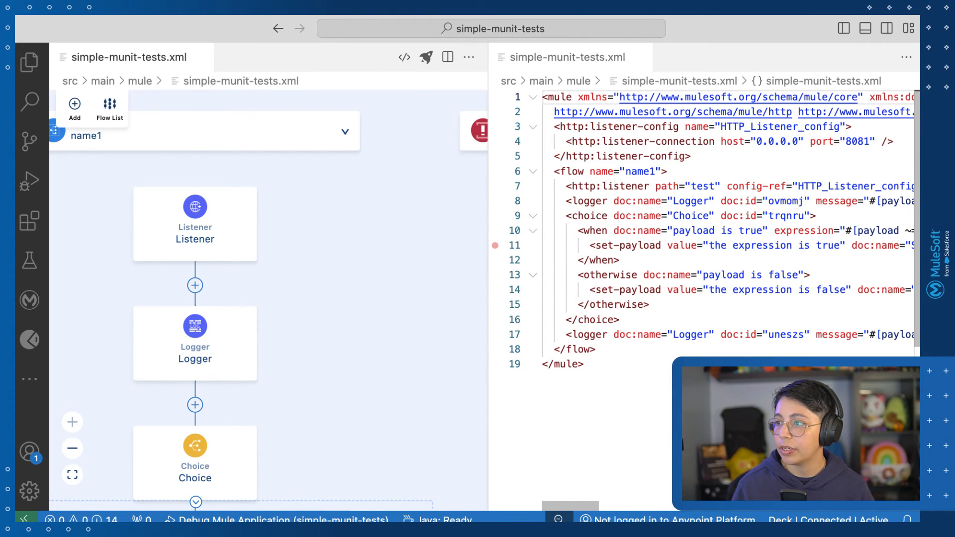
left_click(29, 259)
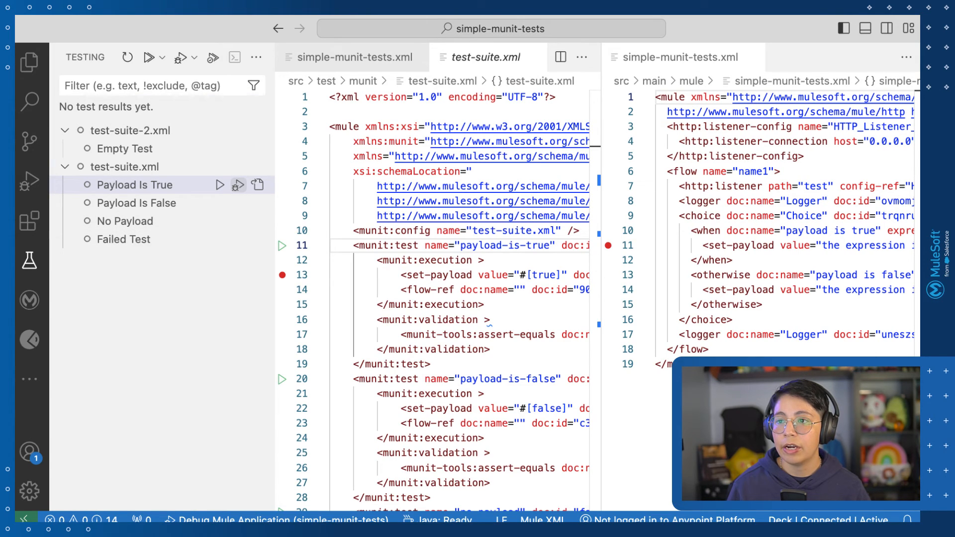
mouse_move(238, 185)
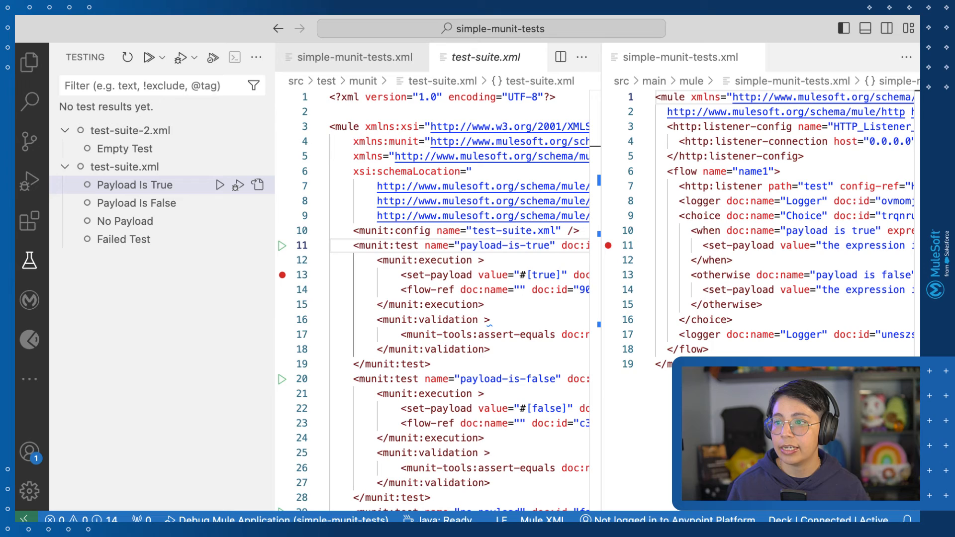
mouse_move(282, 246)
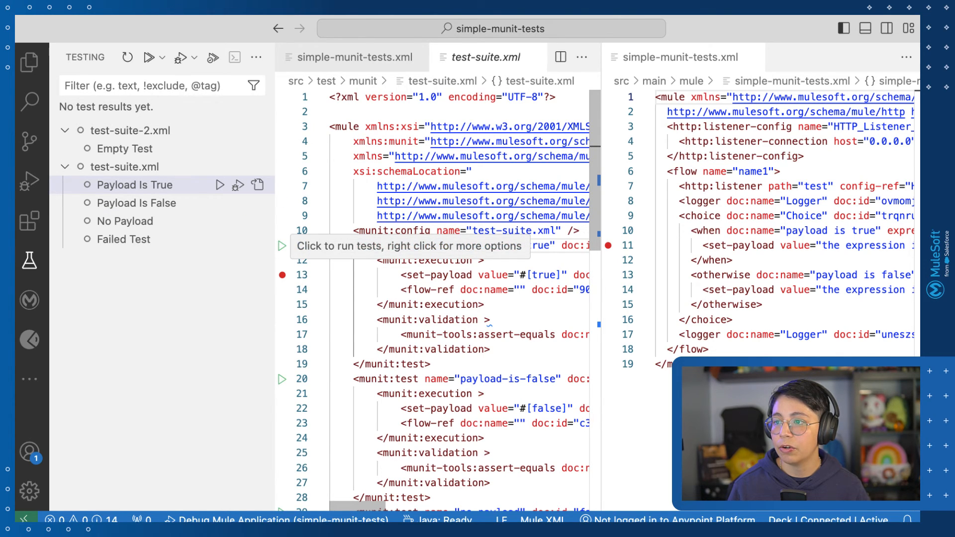
right_click(282, 246)
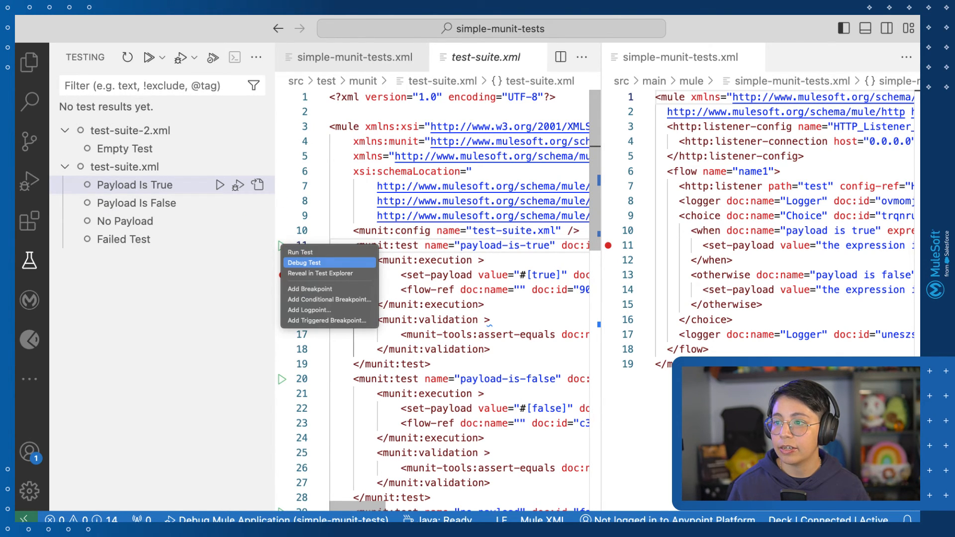
- Start debugging the payload-is-true test so it stops at the breakpoints
left_click(305, 262)
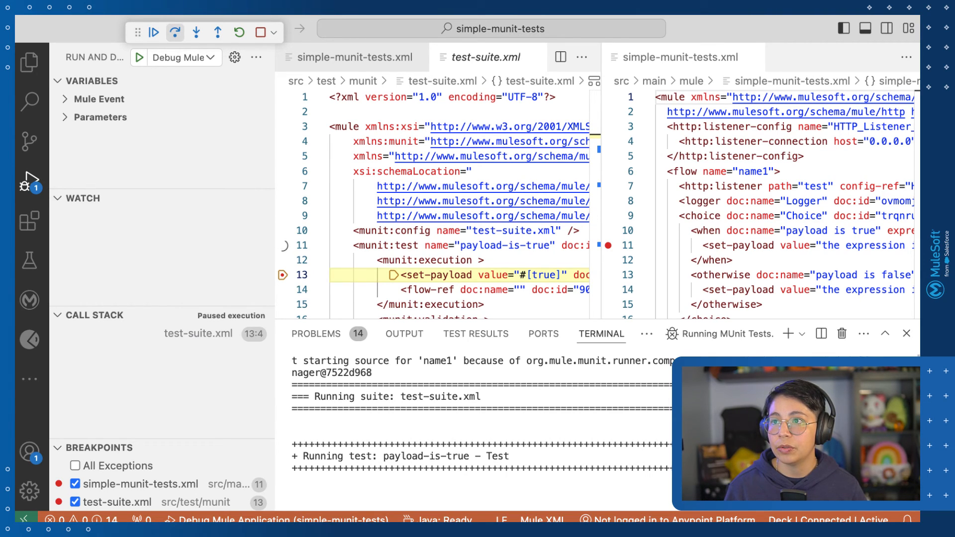
mouse_move(175, 32)
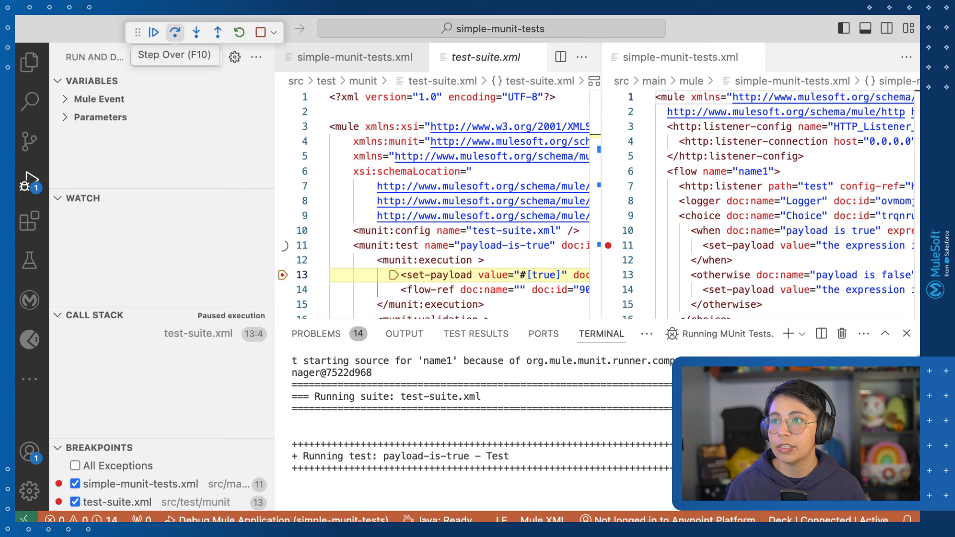
mouse_move(216, 31)
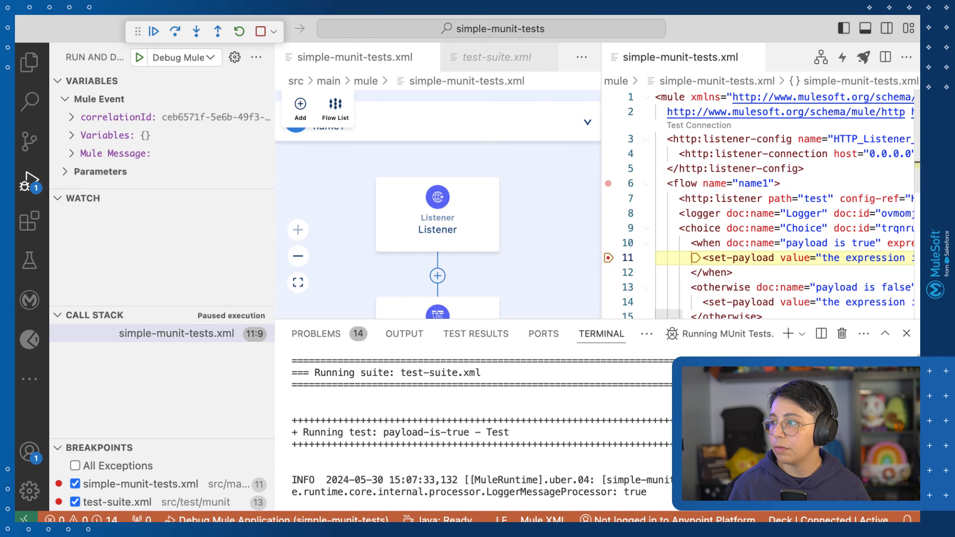
mouse_move(739, 257)
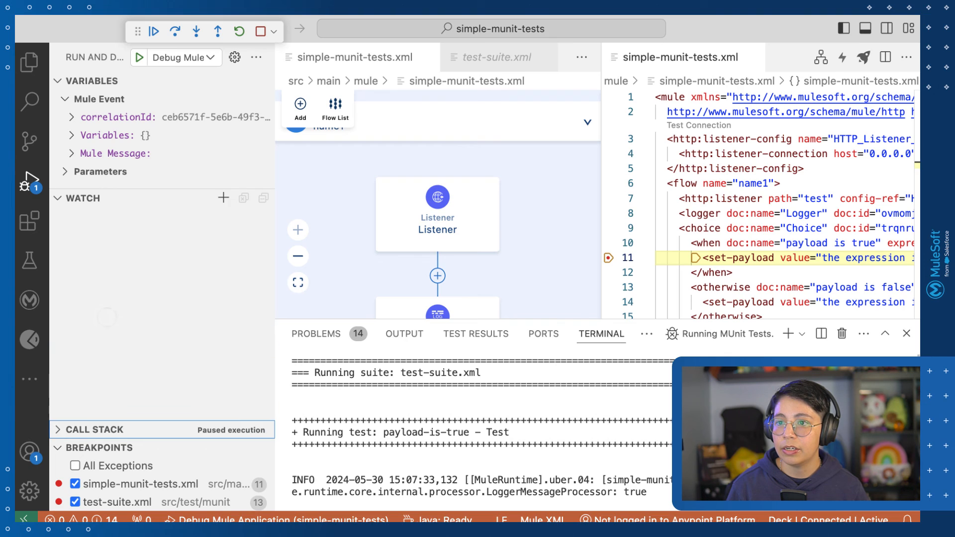
- Expand Mule Message > Payload to confirm it is true, then continue until the run finishes
left_click(81, 198)
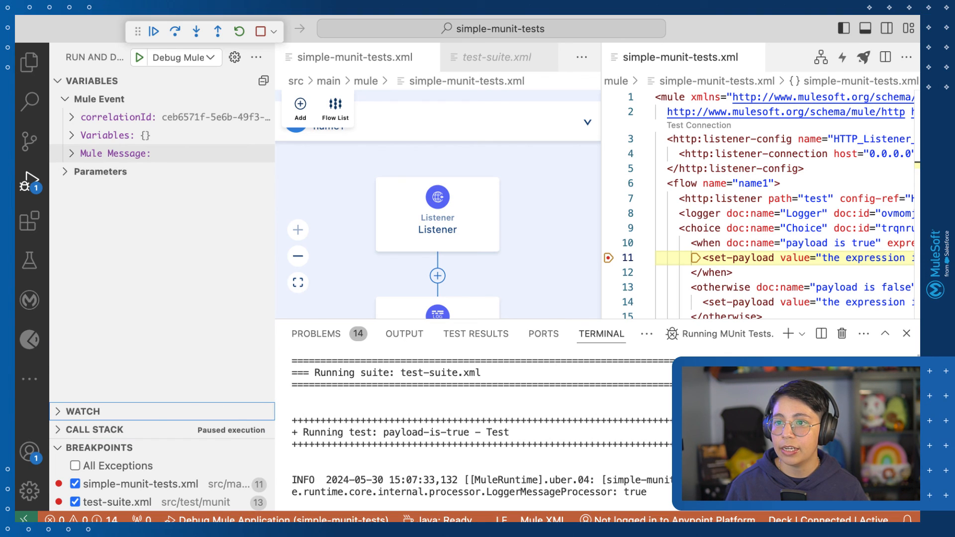
left_click(71, 153)
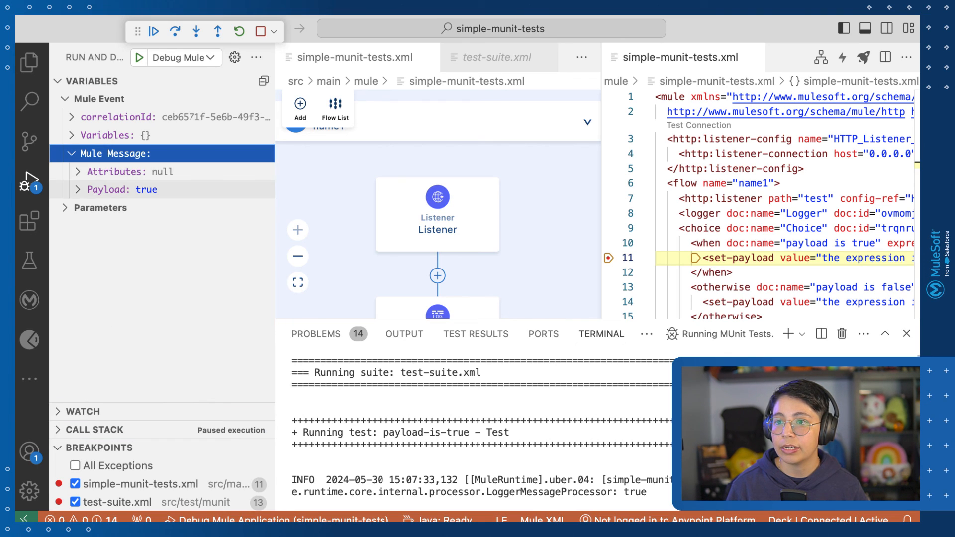
left_click(80, 189)
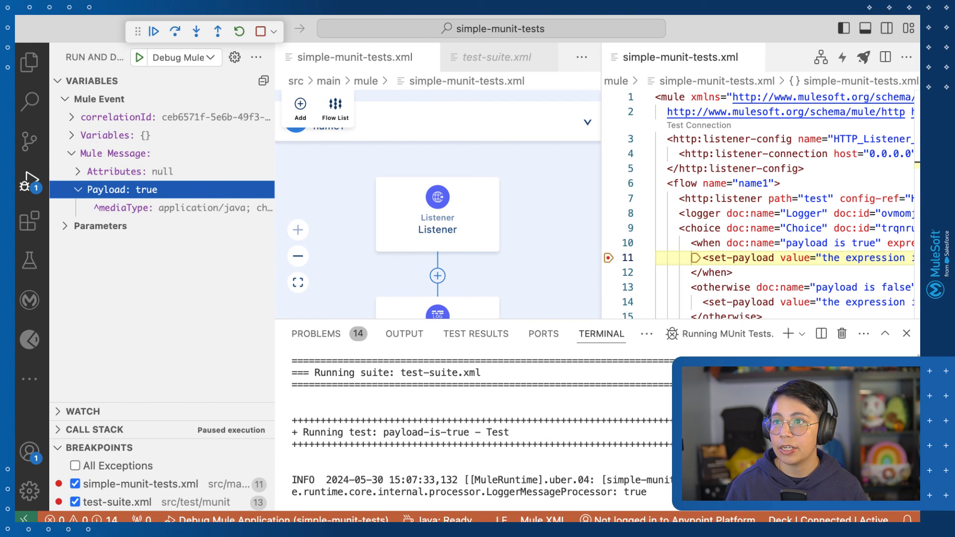
left_click(153, 31)
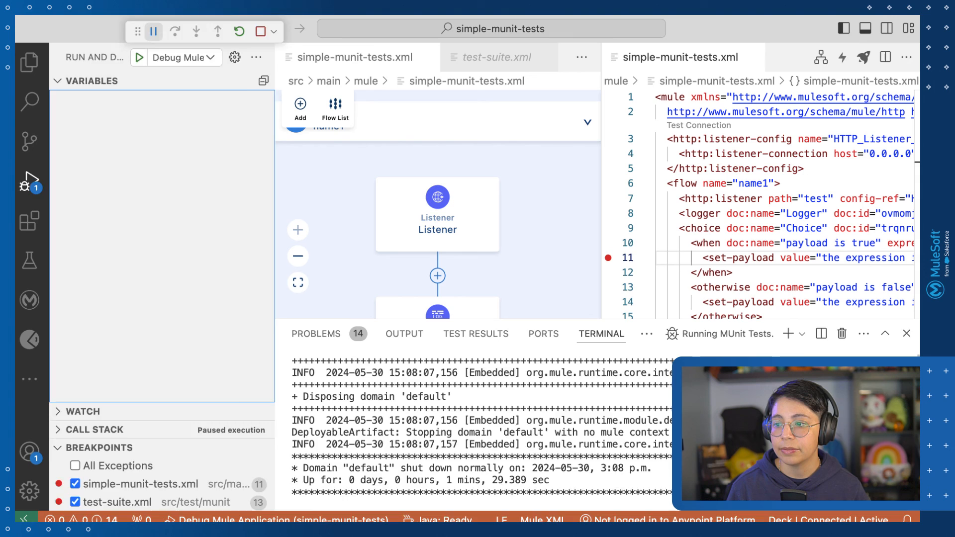